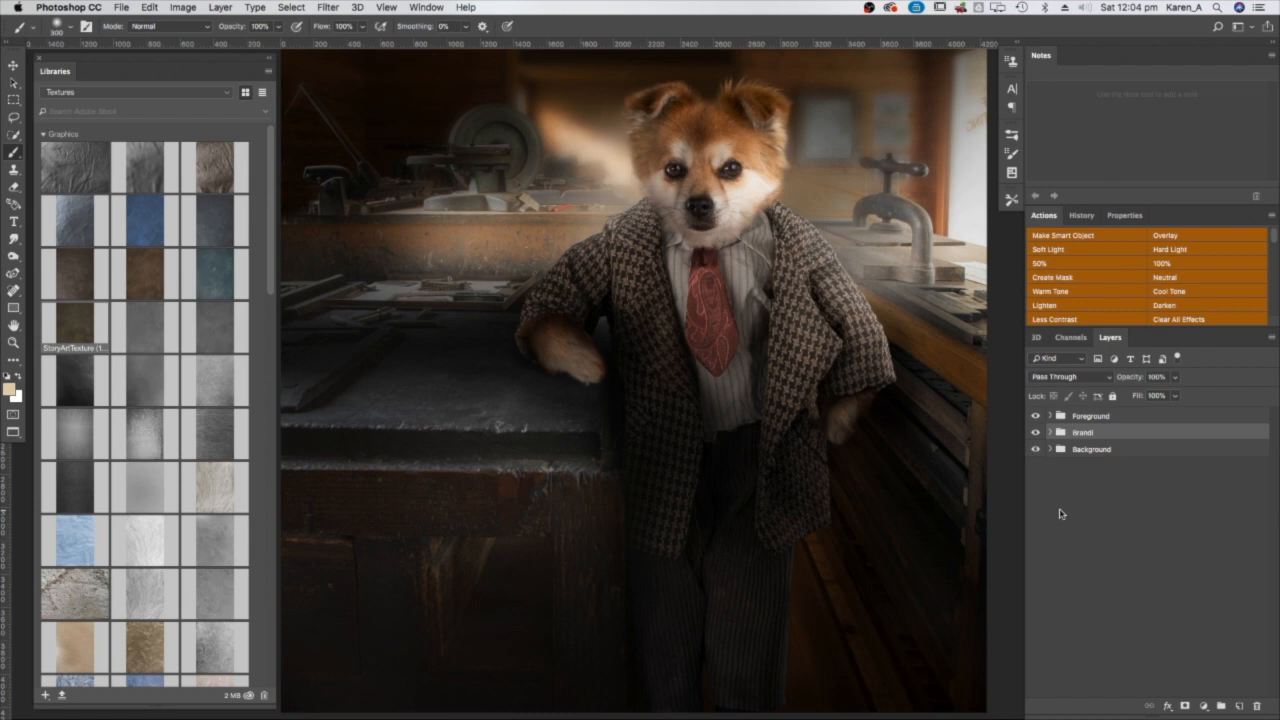
pyautogui.moveTo(1063, 508)
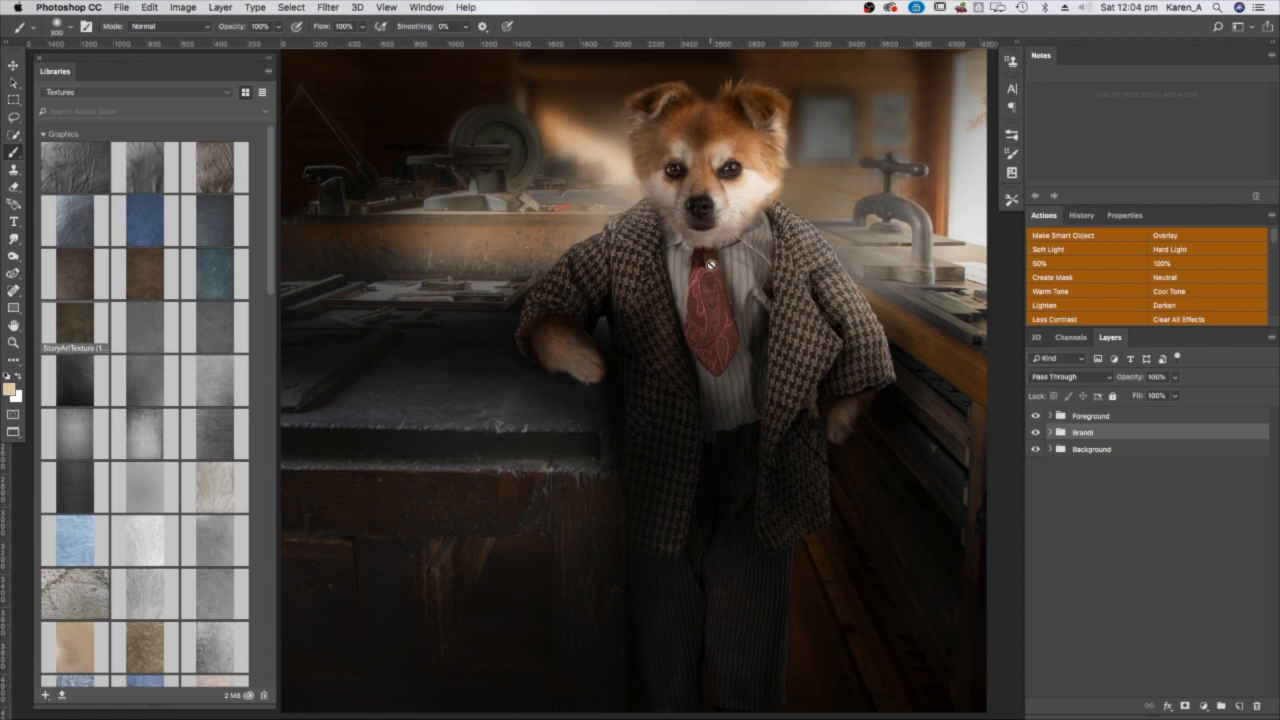
pyautogui.moveTo(556, 342)
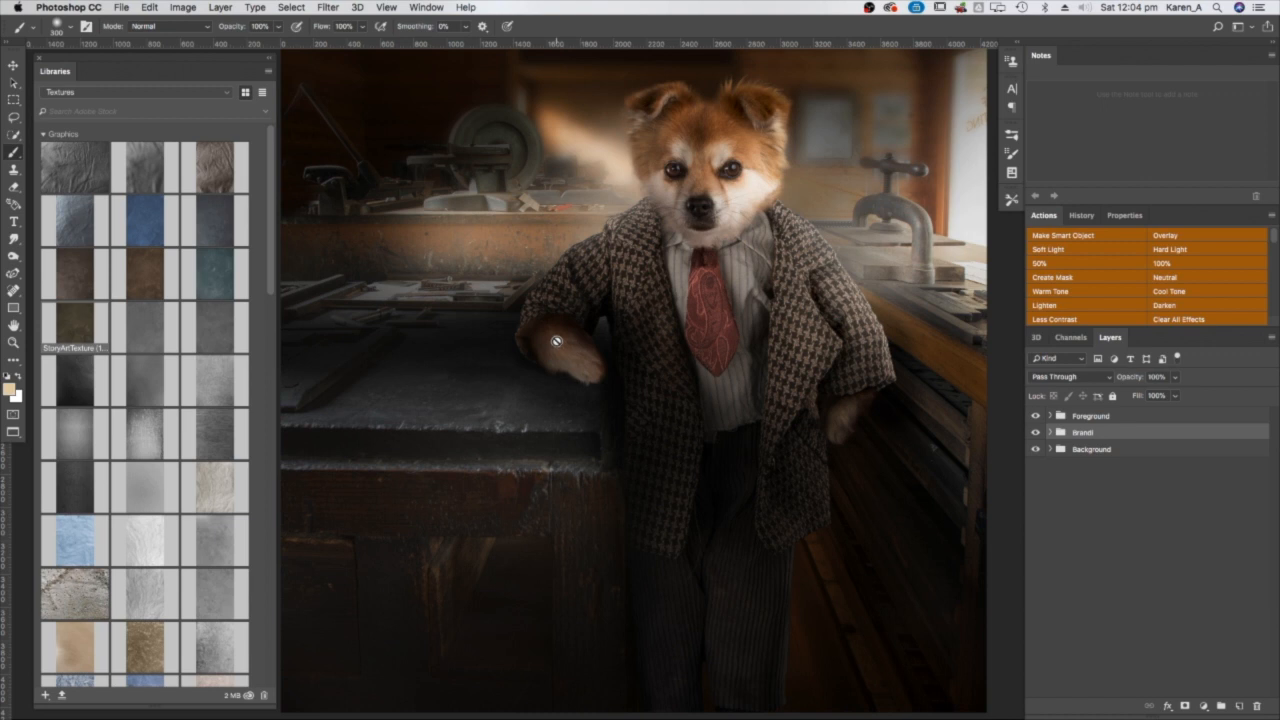
pyautogui.moveTo(556, 345)
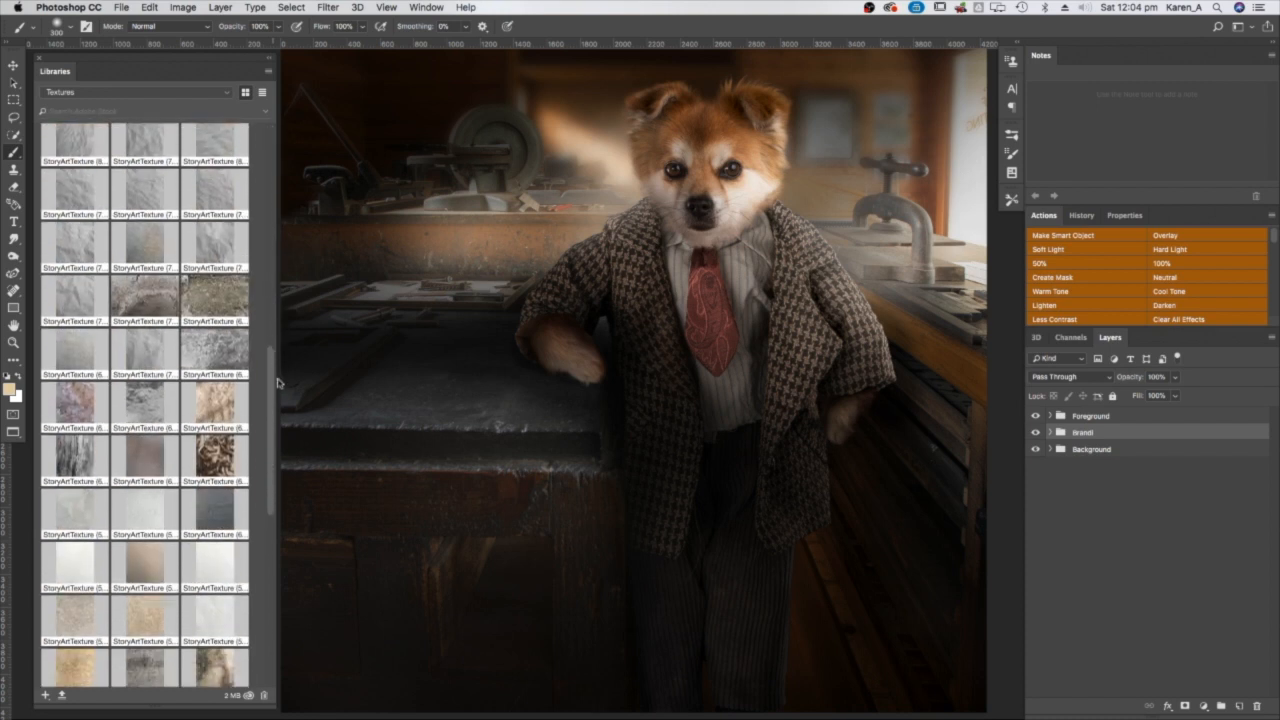
# - Scroll through the Libraries panel to look for the crumpled paper texture
pyautogui.scroll(-3)
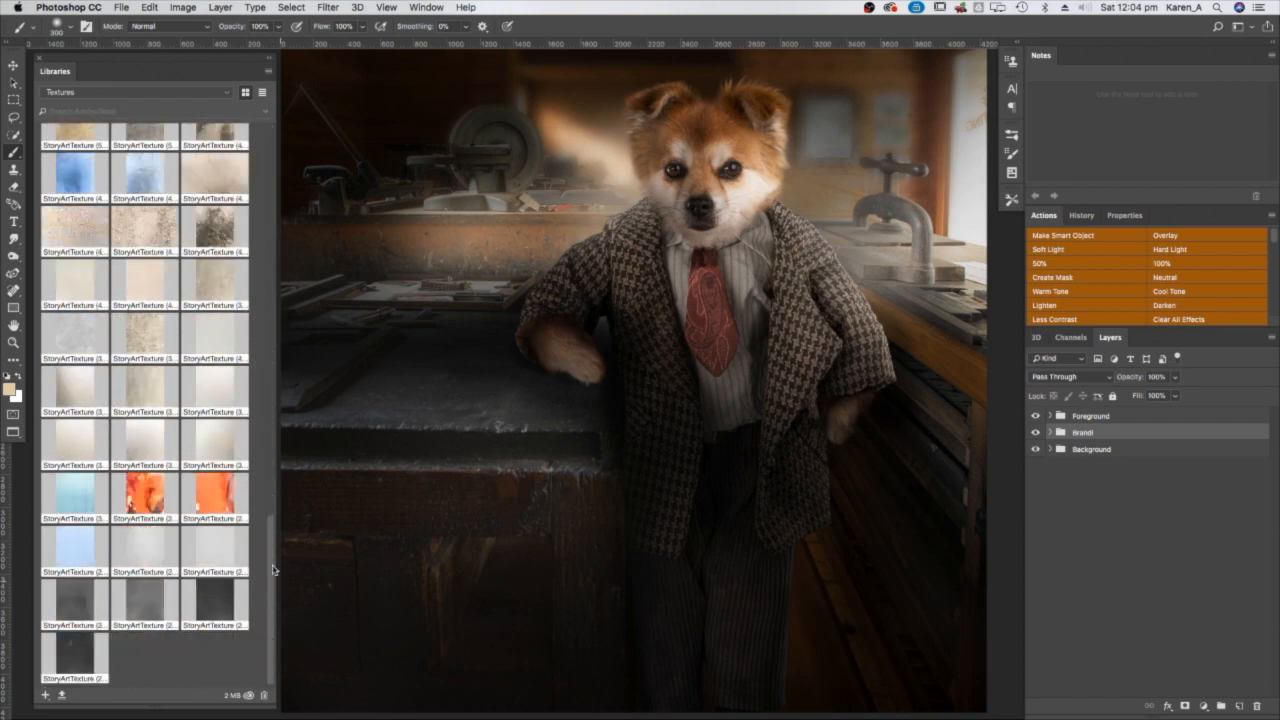
pyautogui.scroll(3)
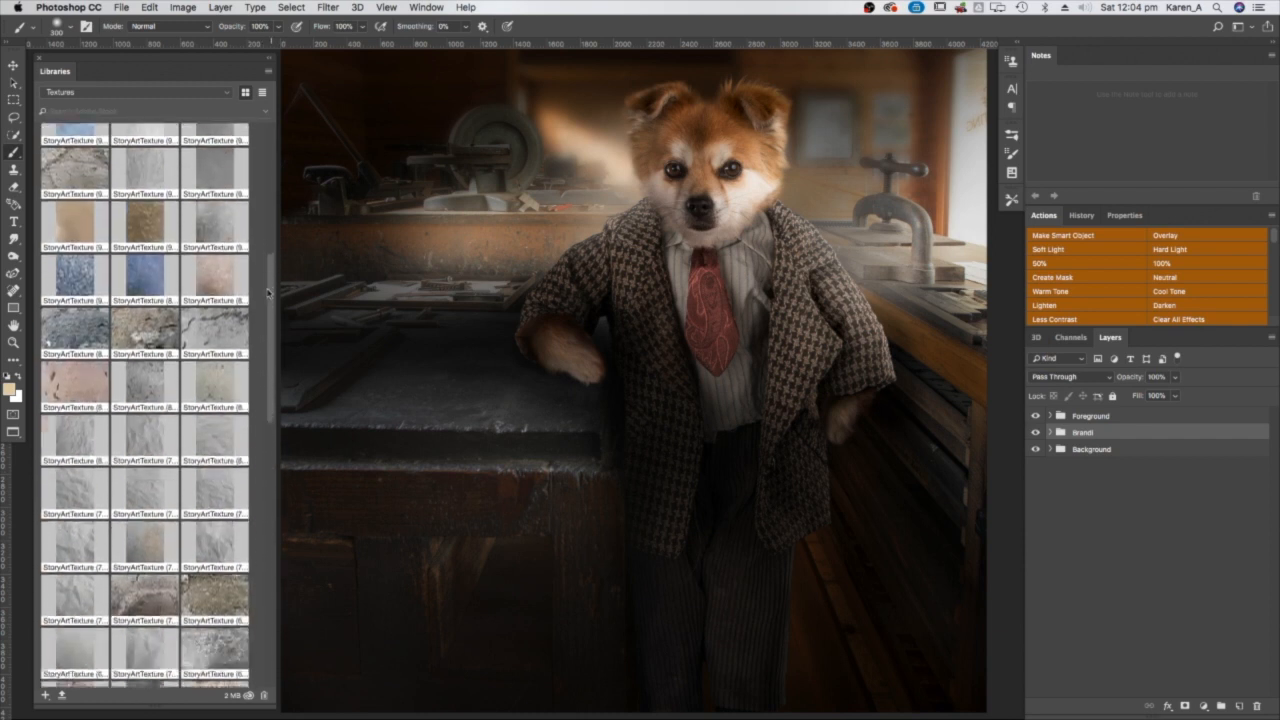
pyautogui.scroll(-3)
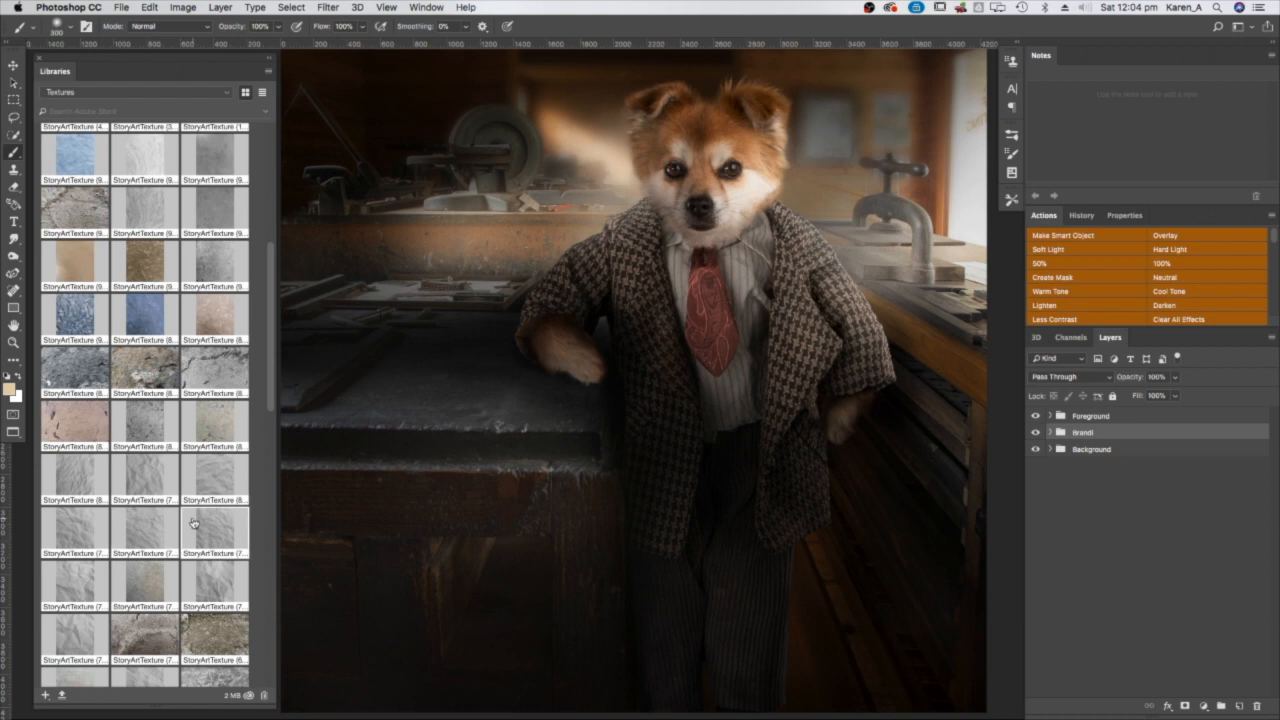
pyautogui.scroll(3)
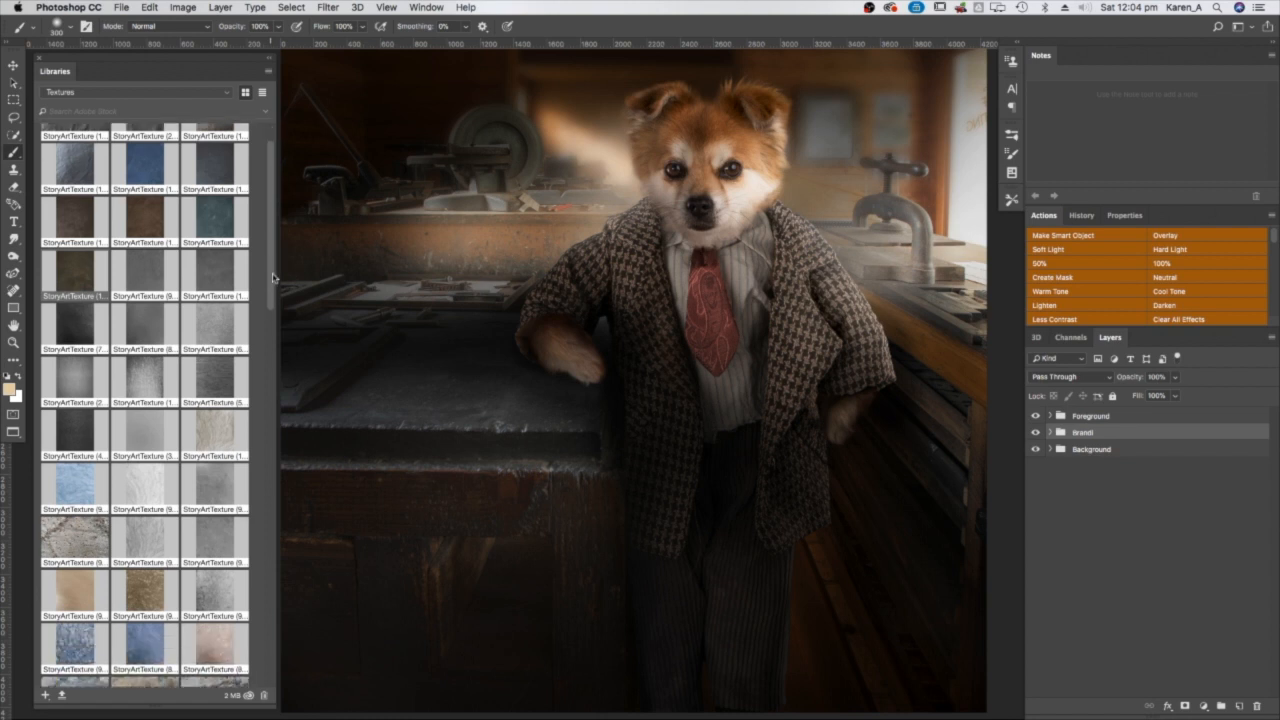
pyautogui.scroll(-3)
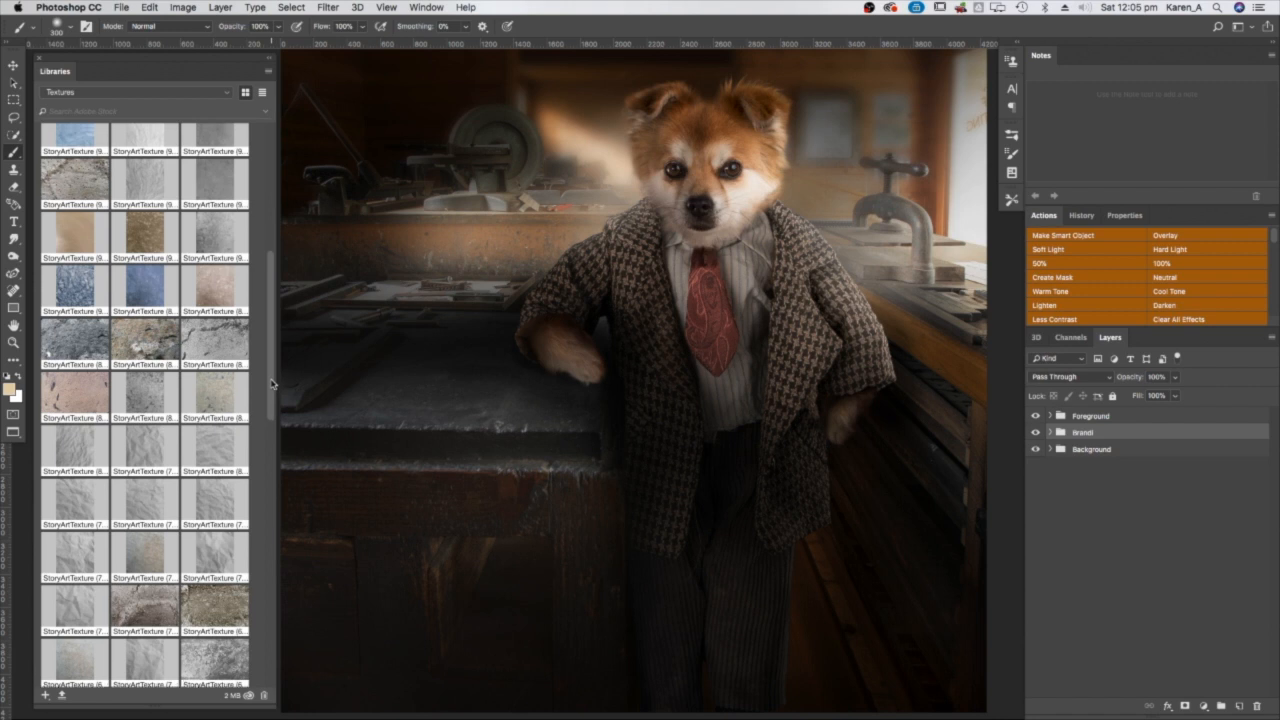
pyautogui.scroll(-3)
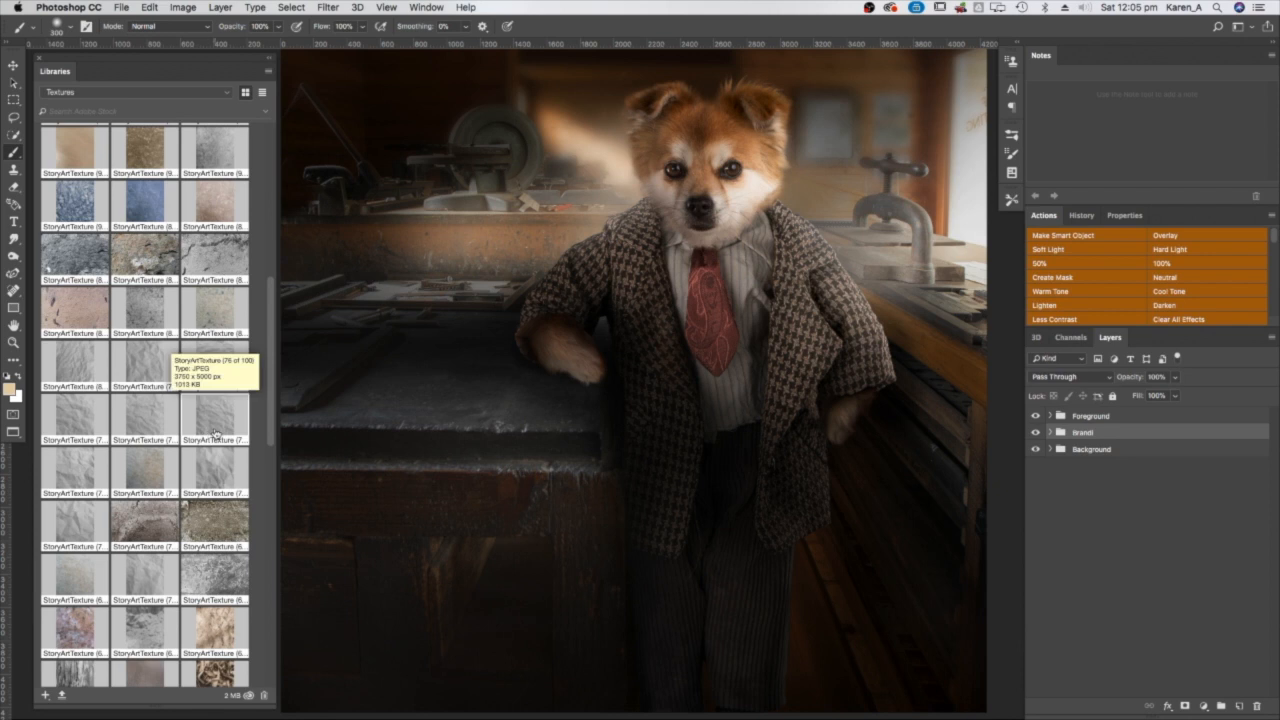
pyautogui.moveTo(211, 427)
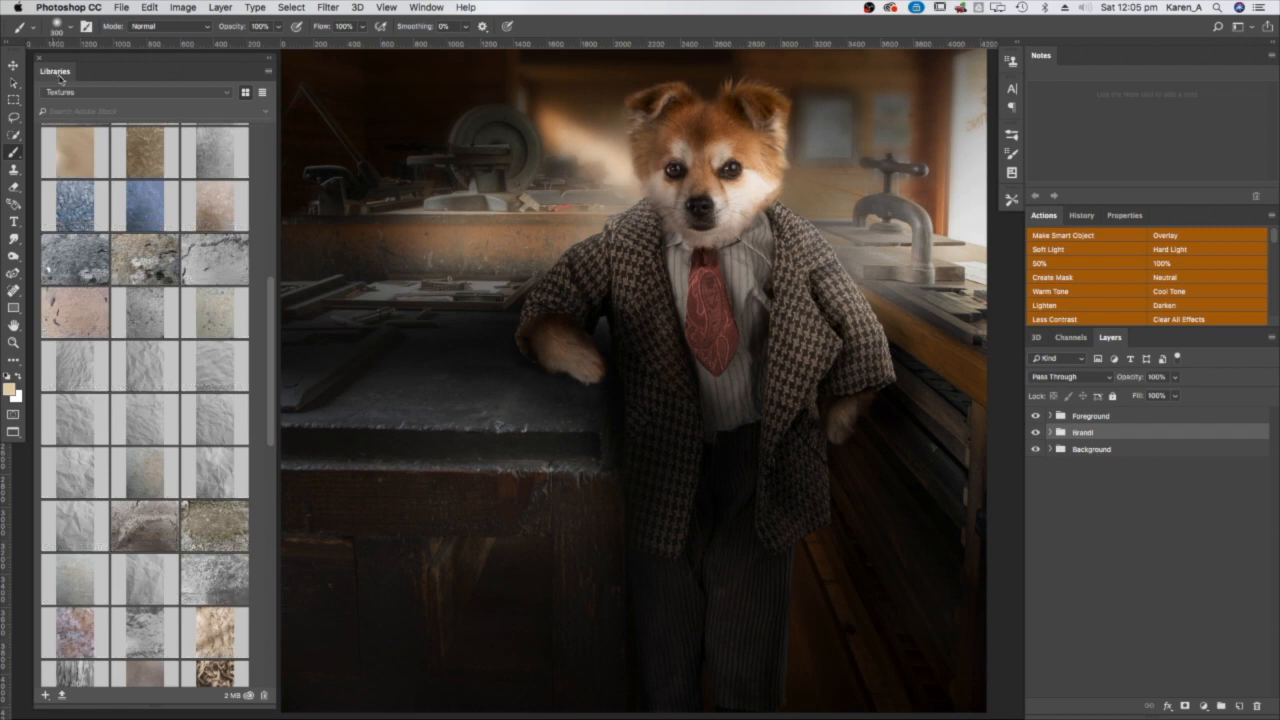
# - Pick the Textures library, then stretch the paper texture to cover the canvas and confirm
pyautogui.click(135, 92)
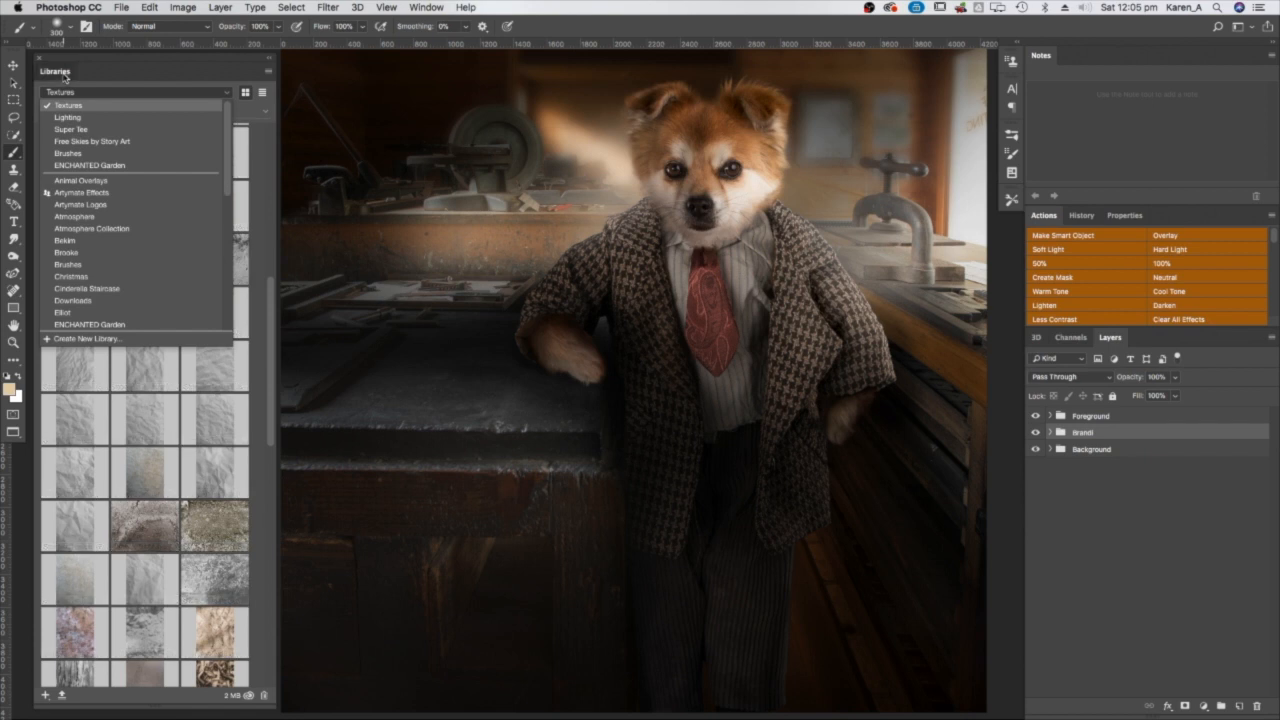
pyautogui.click(70, 105)
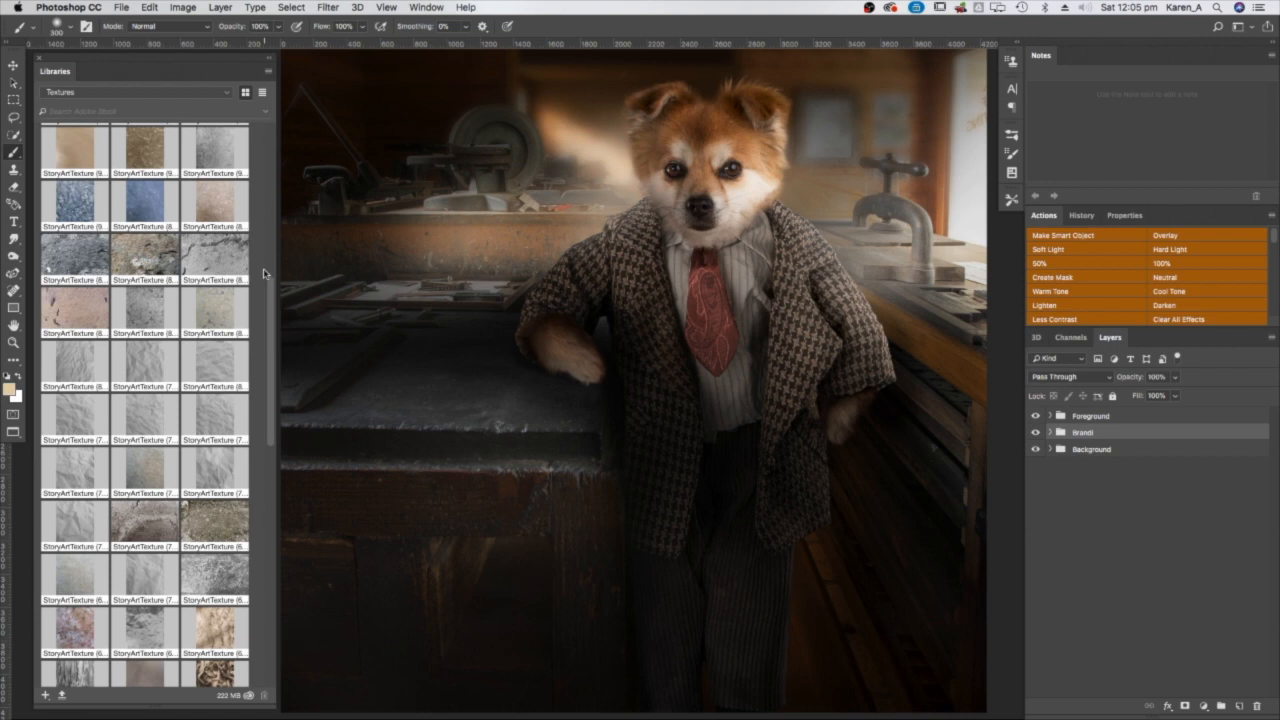
pyautogui.moveTo(277, 302)
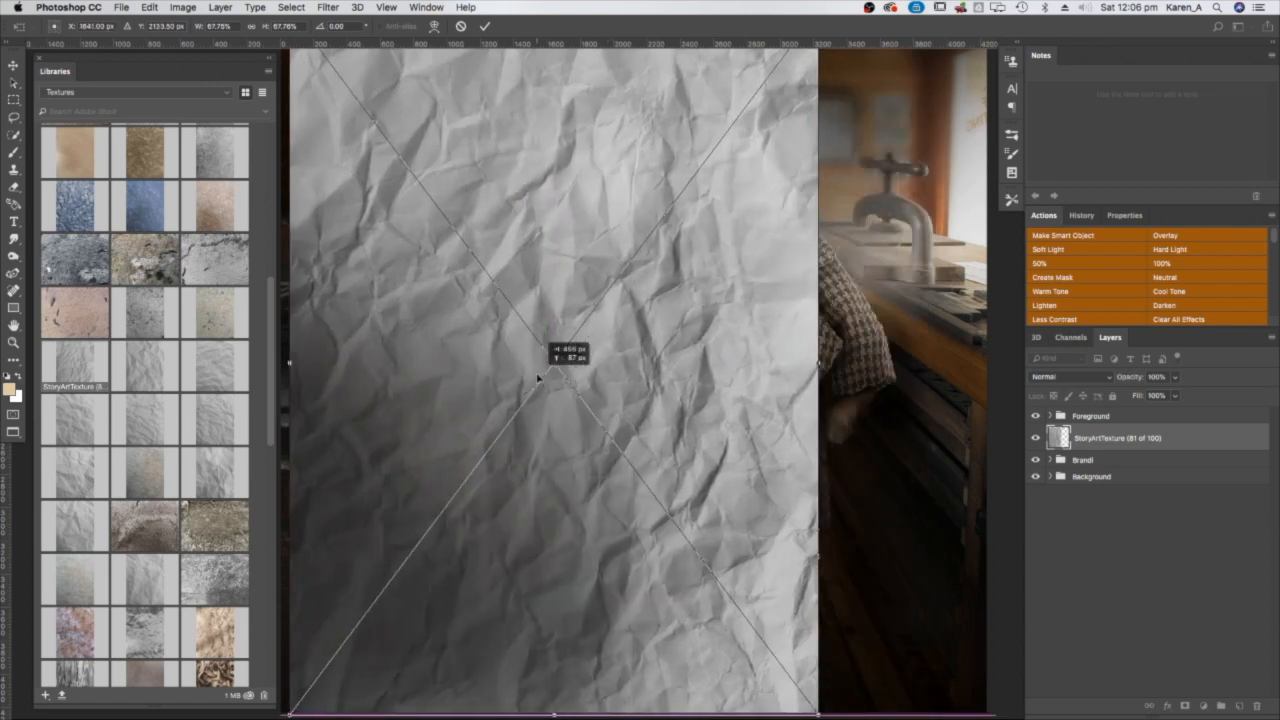
pyautogui.moveTo(560, 380); pyautogui.dragTo(530, 380)
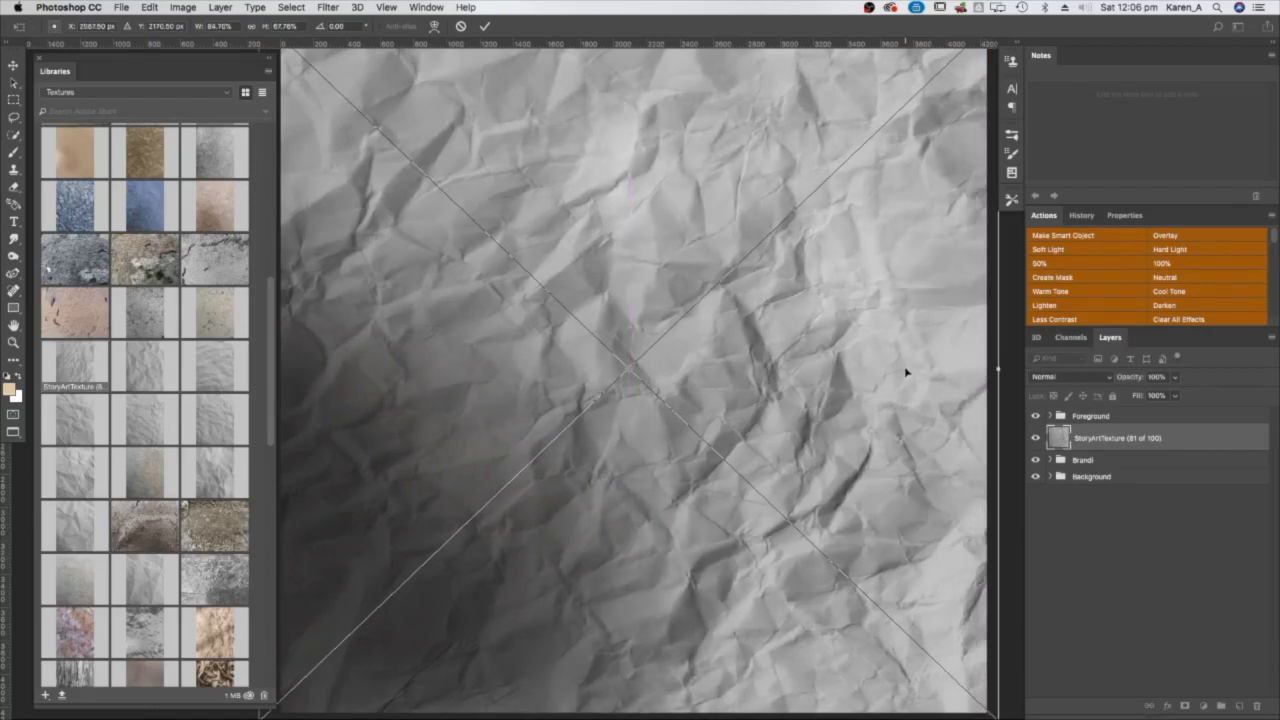
pyautogui.click(13, 153)
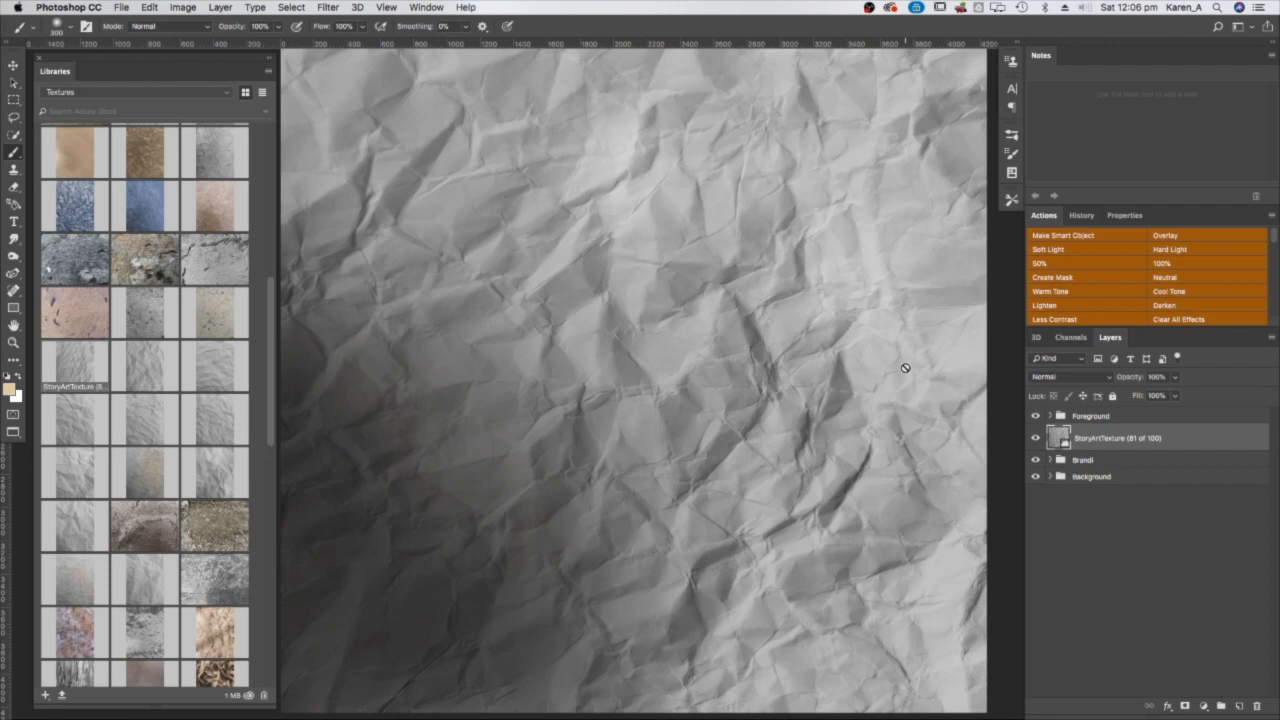
pyautogui.moveTo(911, 369)
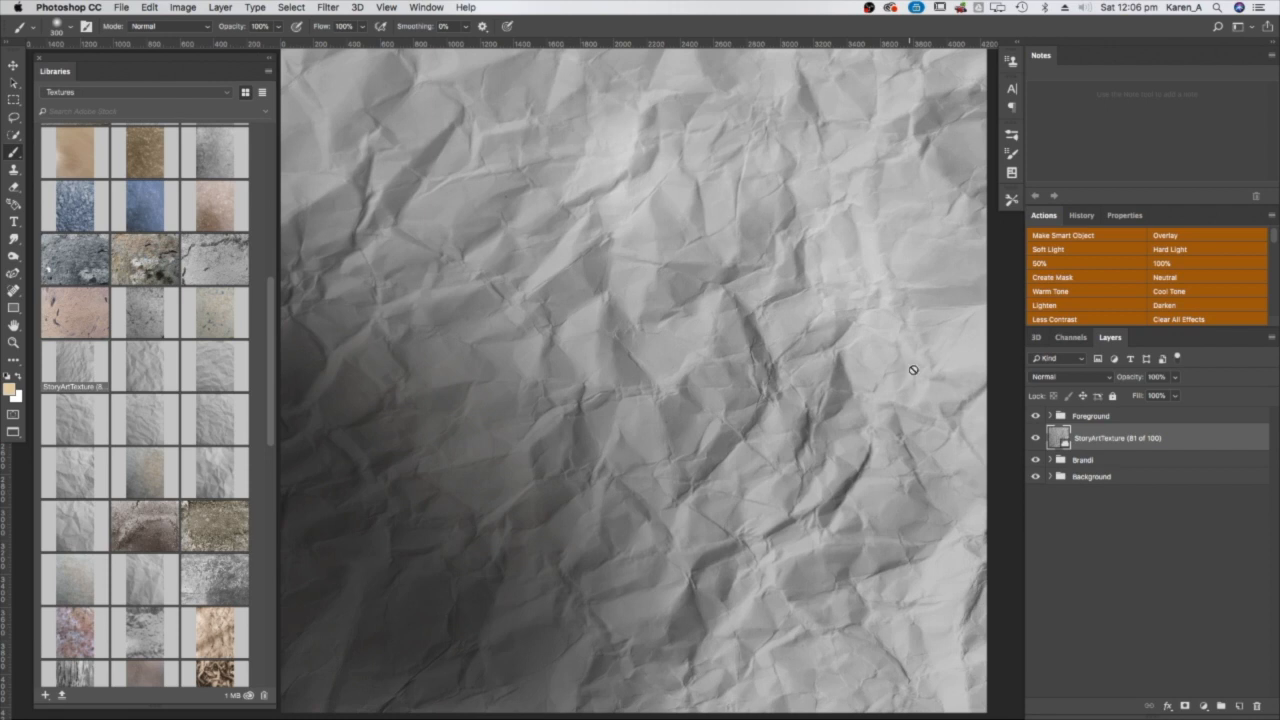
pyautogui.moveTo(931, 385)
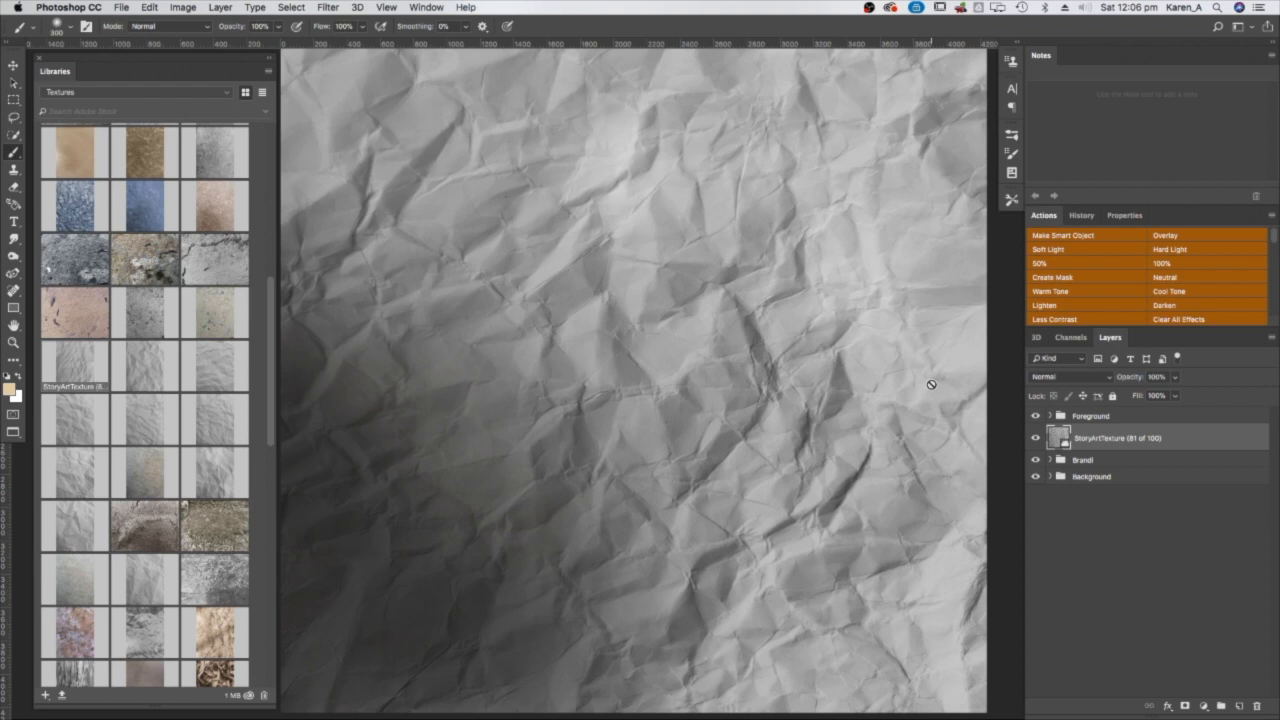
pyautogui.moveTo(842, 408)
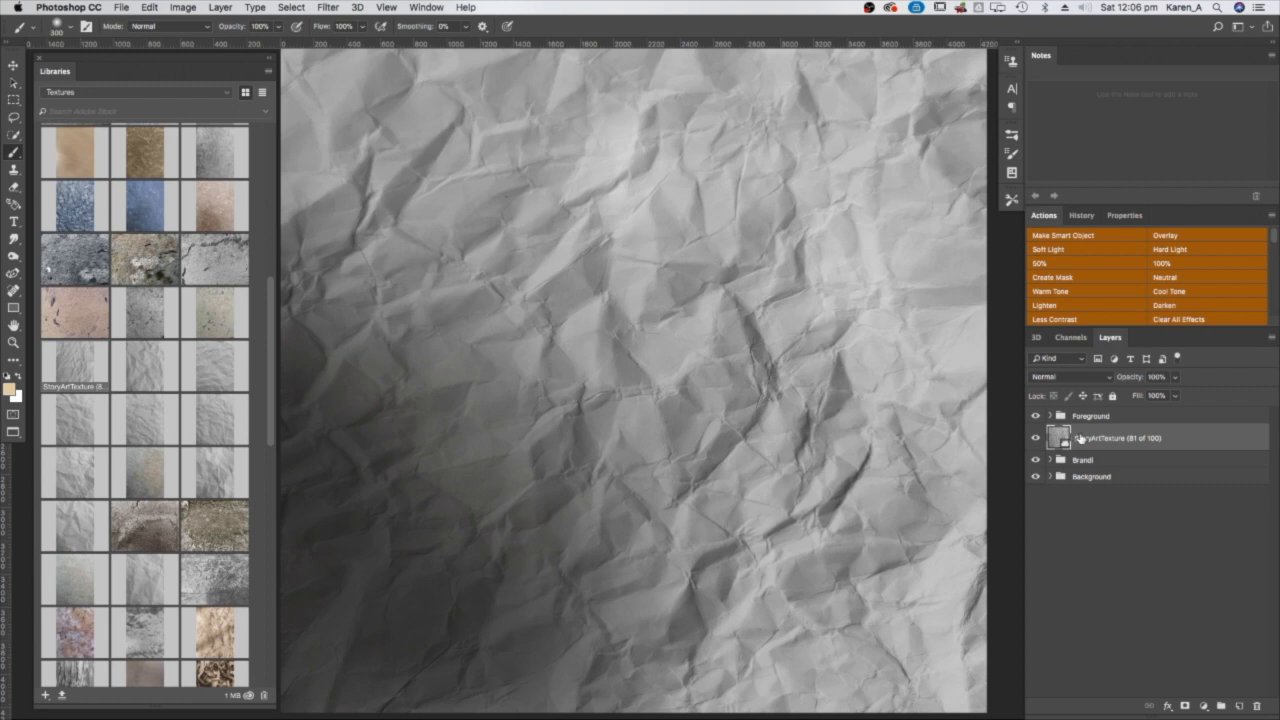
pyautogui.moveTo(1080, 437)
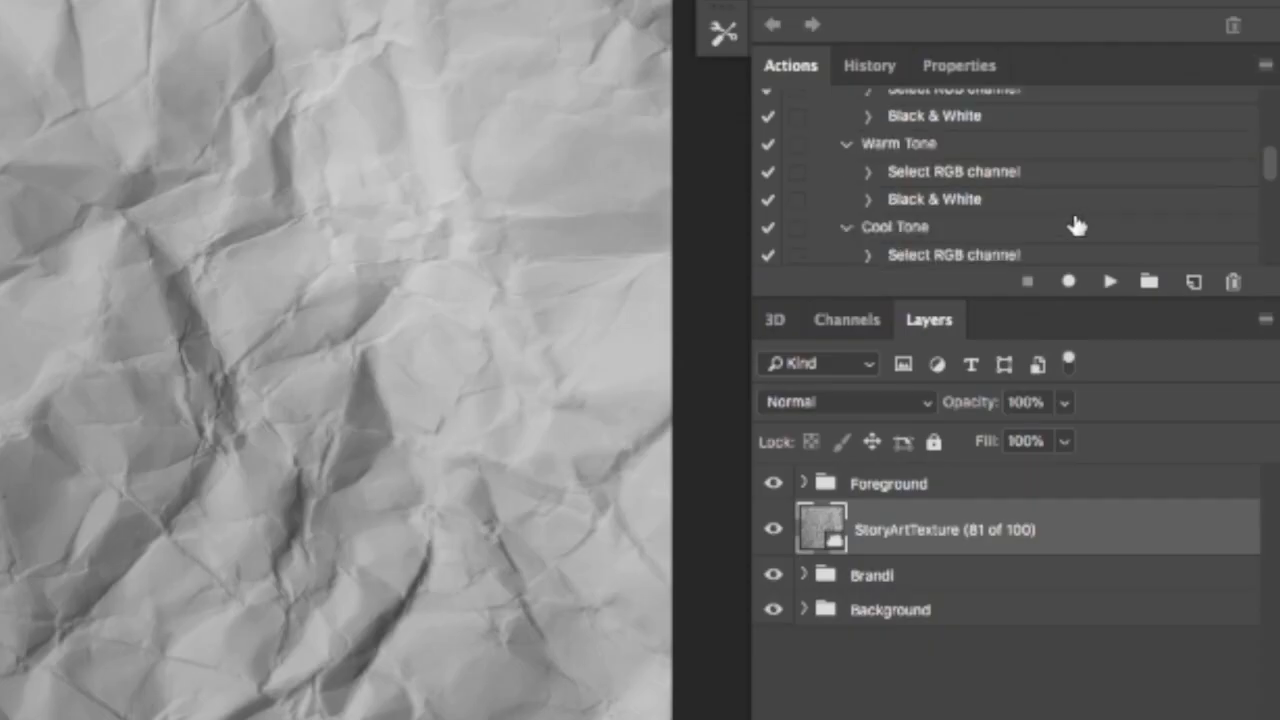
# - Switch the Actions panel to button mode and blend the texture layer in Overlay
pyautogui.click(1262, 65)
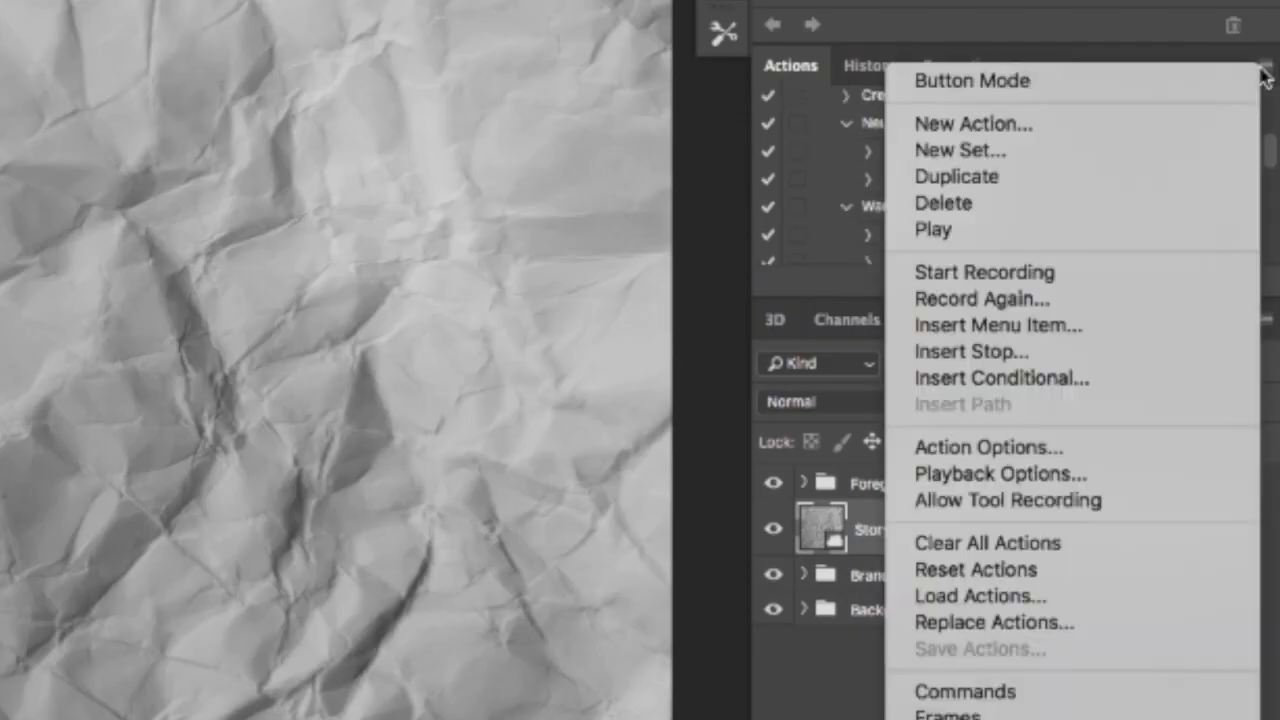
pyautogui.click(971, 81)
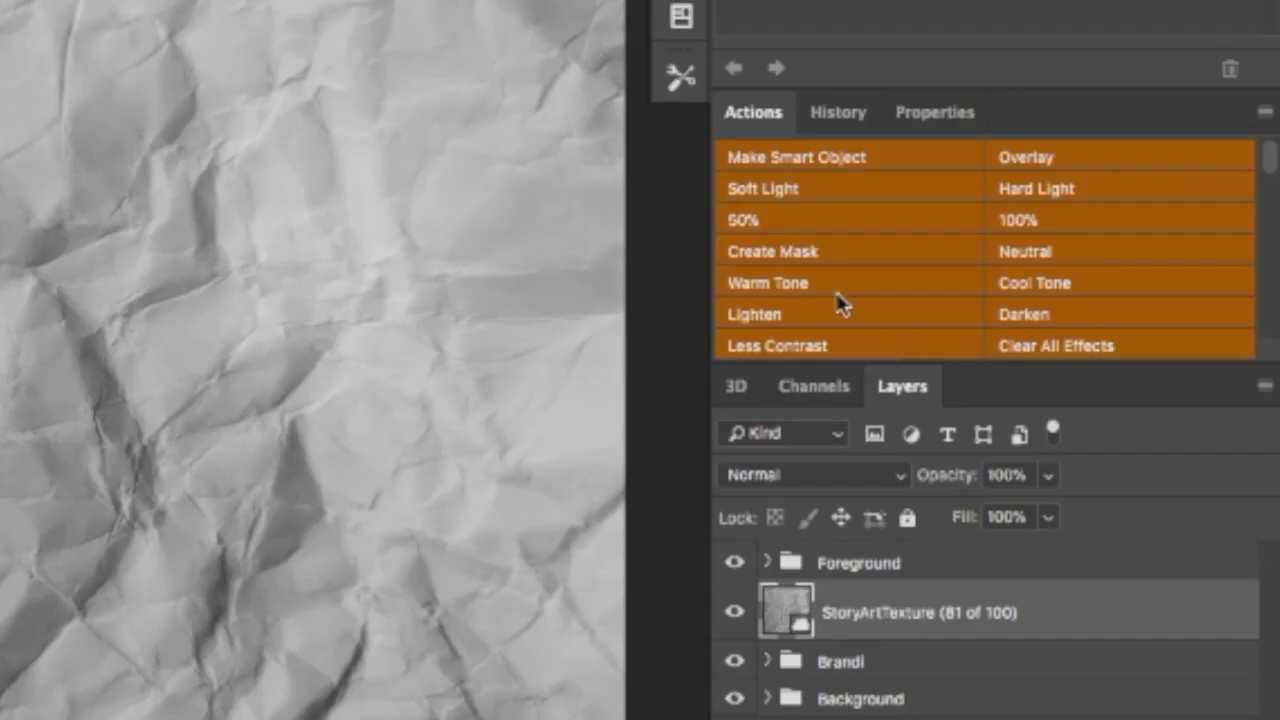
pyautogui.moveTo(845, 170)
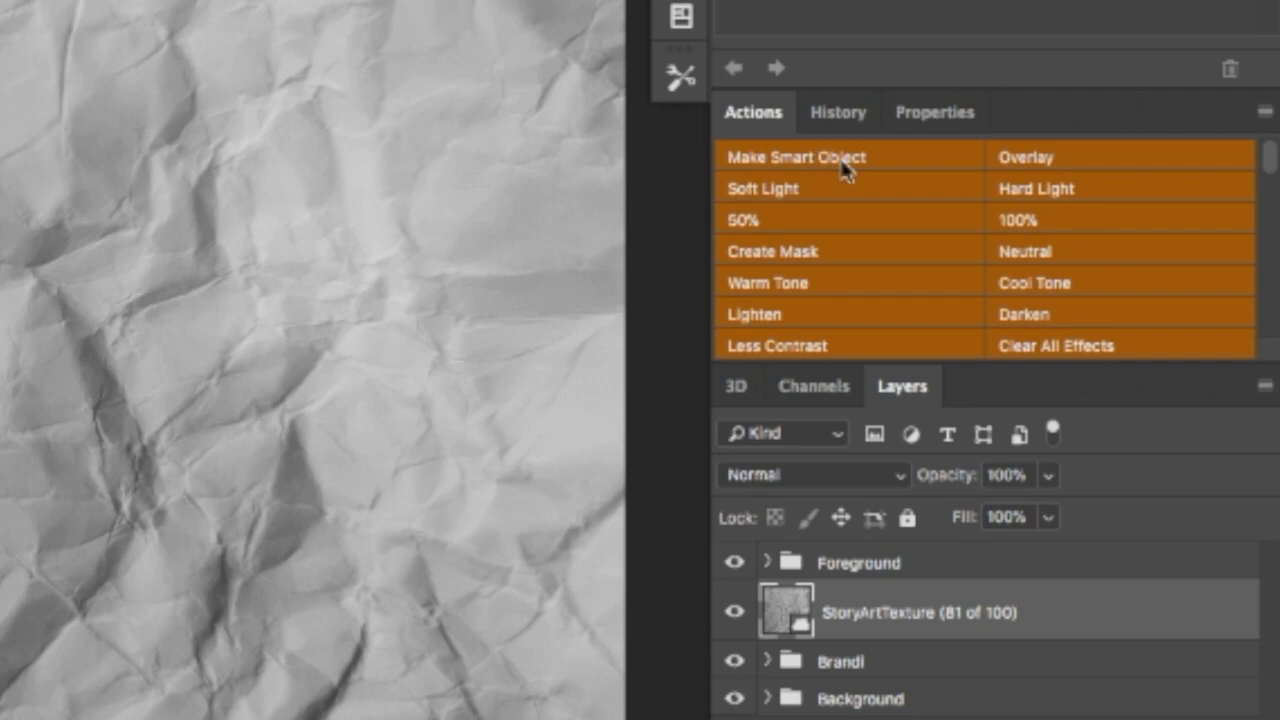
pyautogui.moveTo(1020, 243)
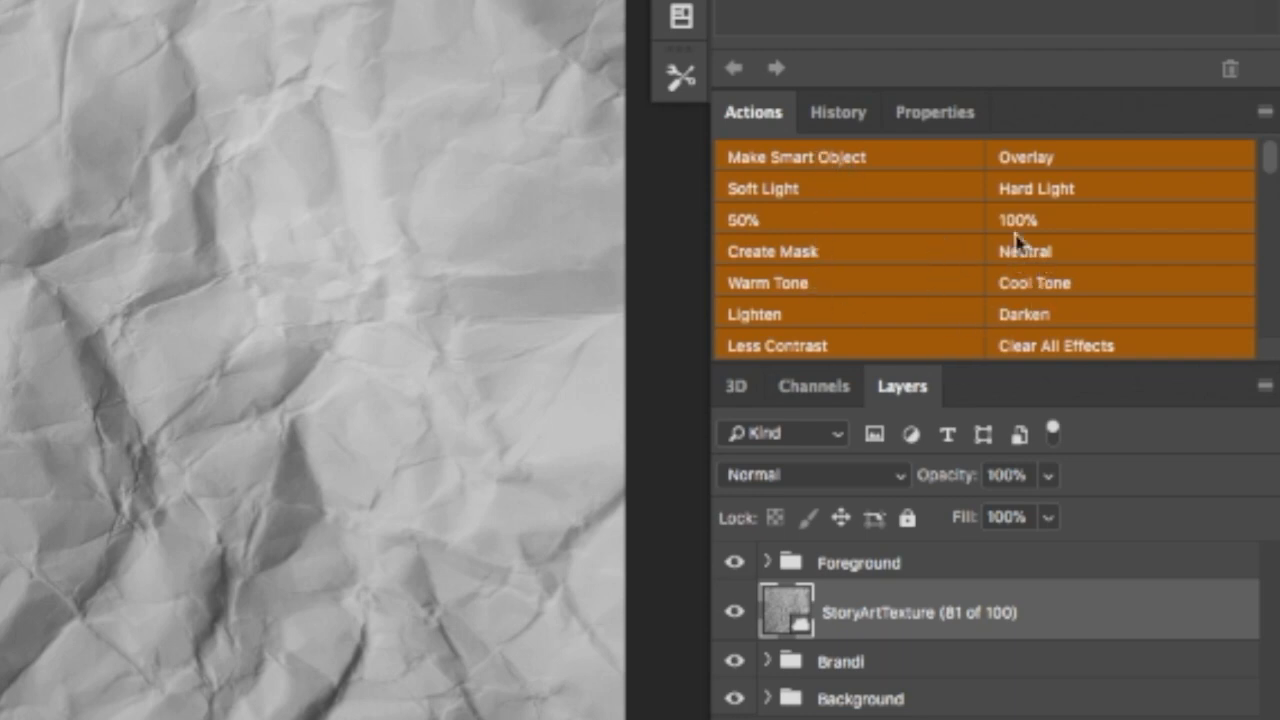
pyautogui.moveTo(978, 258)
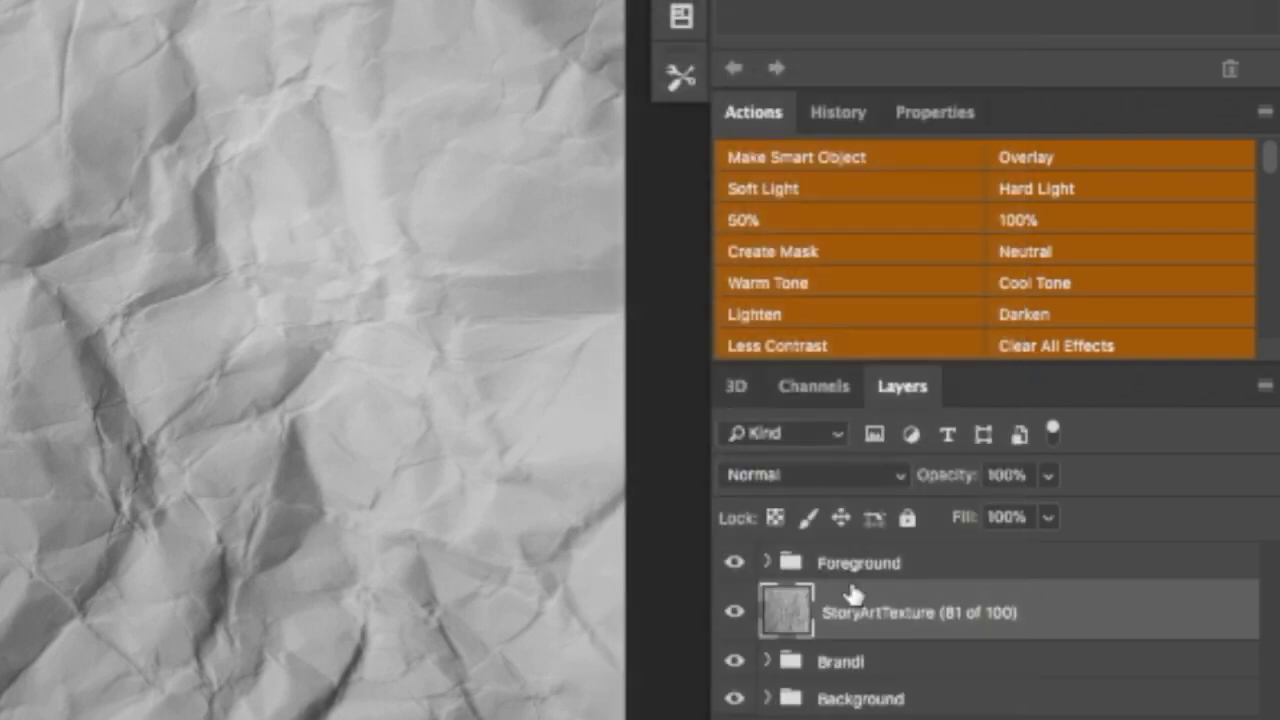
pyautogui.moveTo(103, 478)
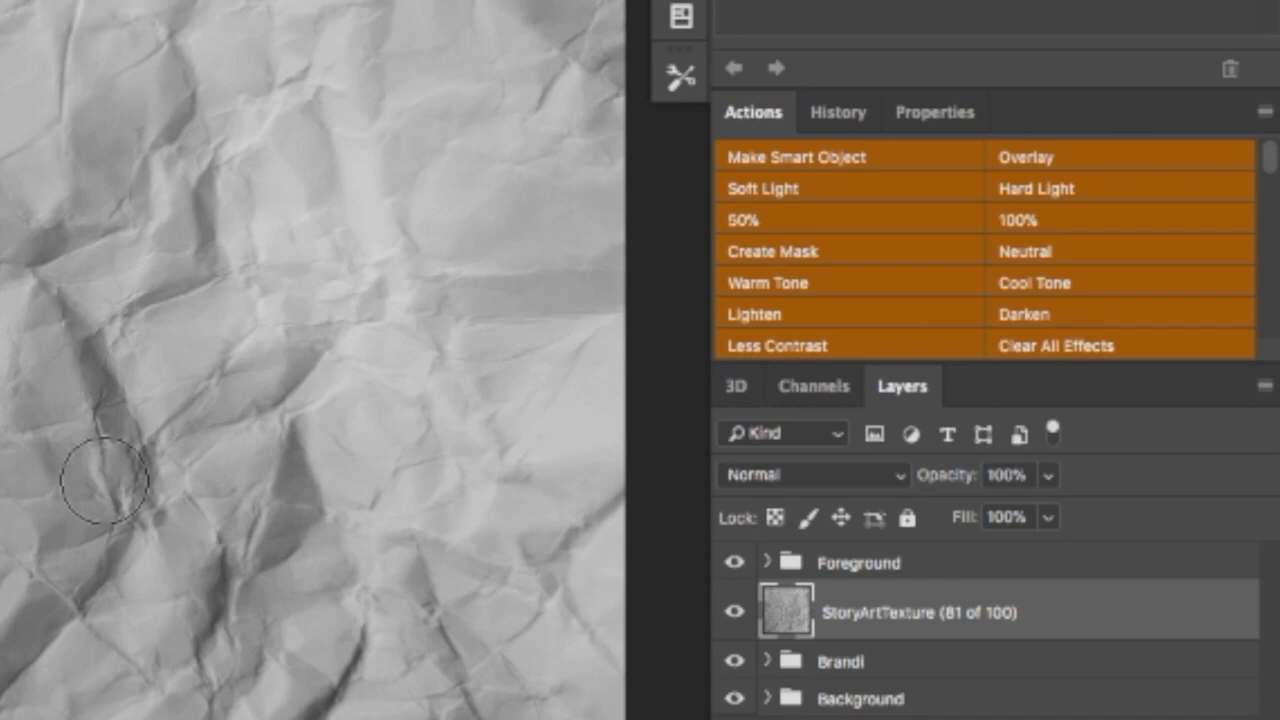
pyautogui.moveTo(865, 610)
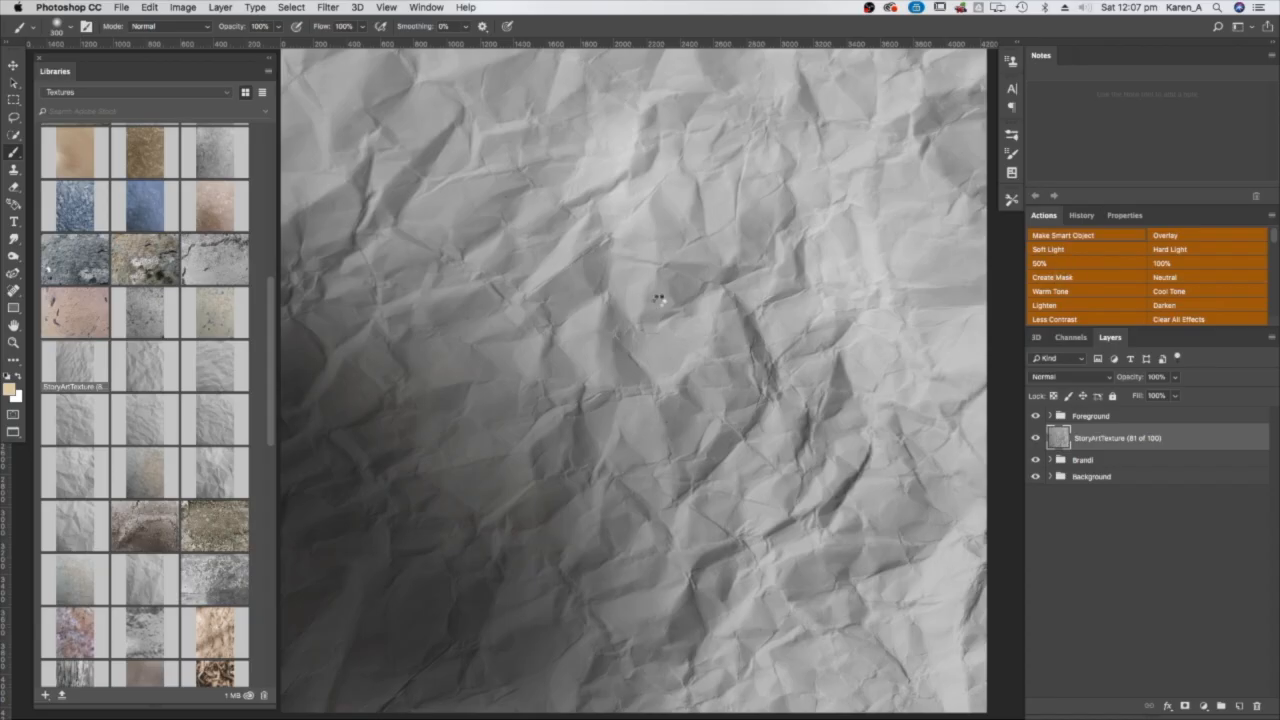
pyautogui.moveTo(443, 337)
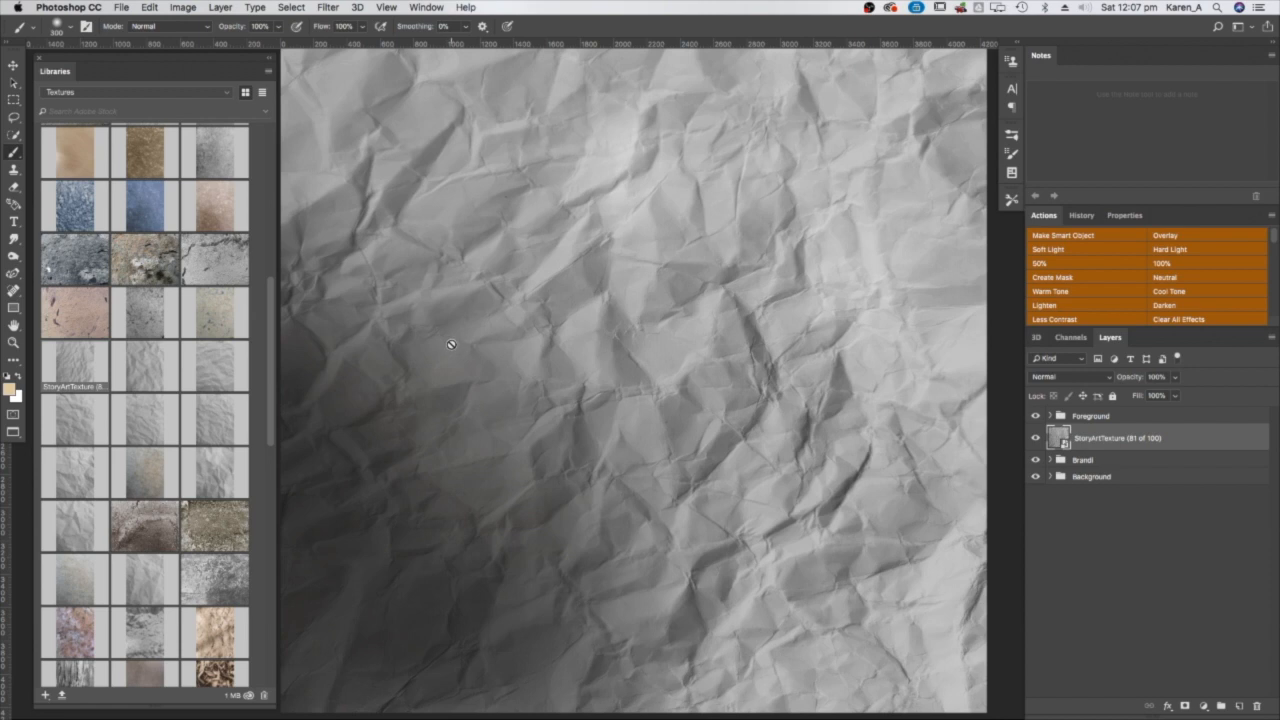
pyautogui.moveTo(445, 344)
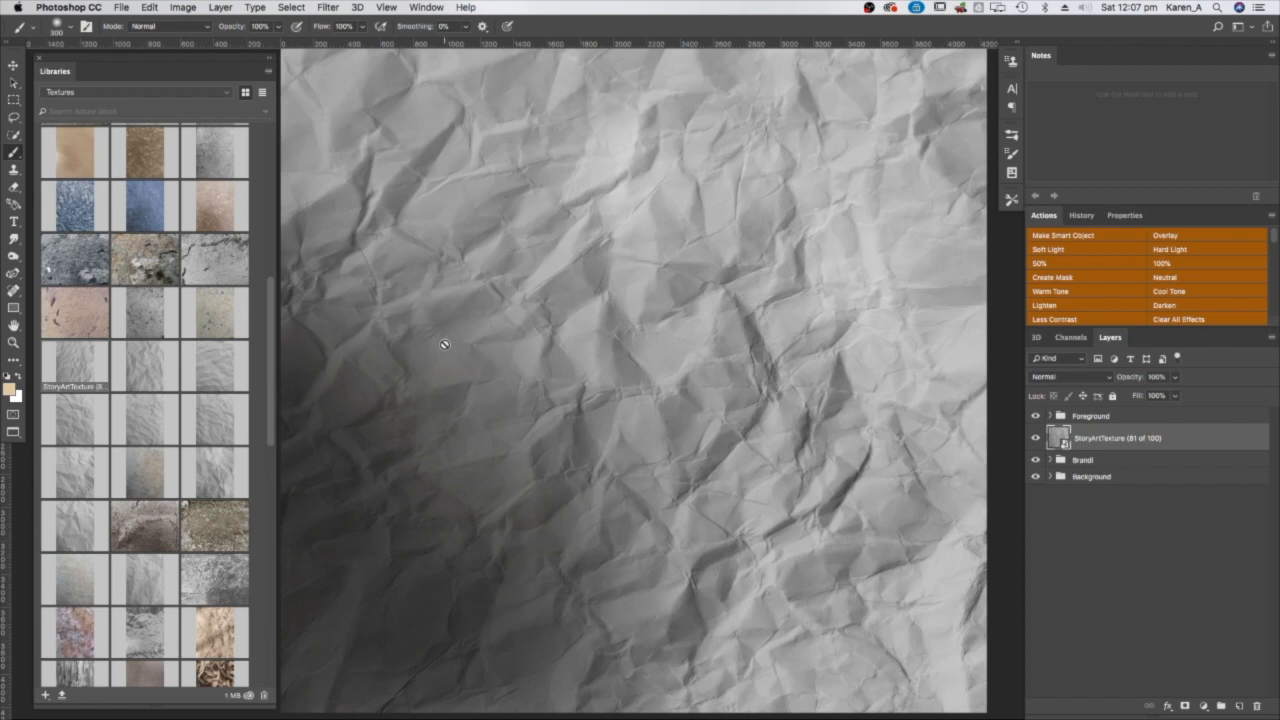
pyautogui.moveTo(880, 356)
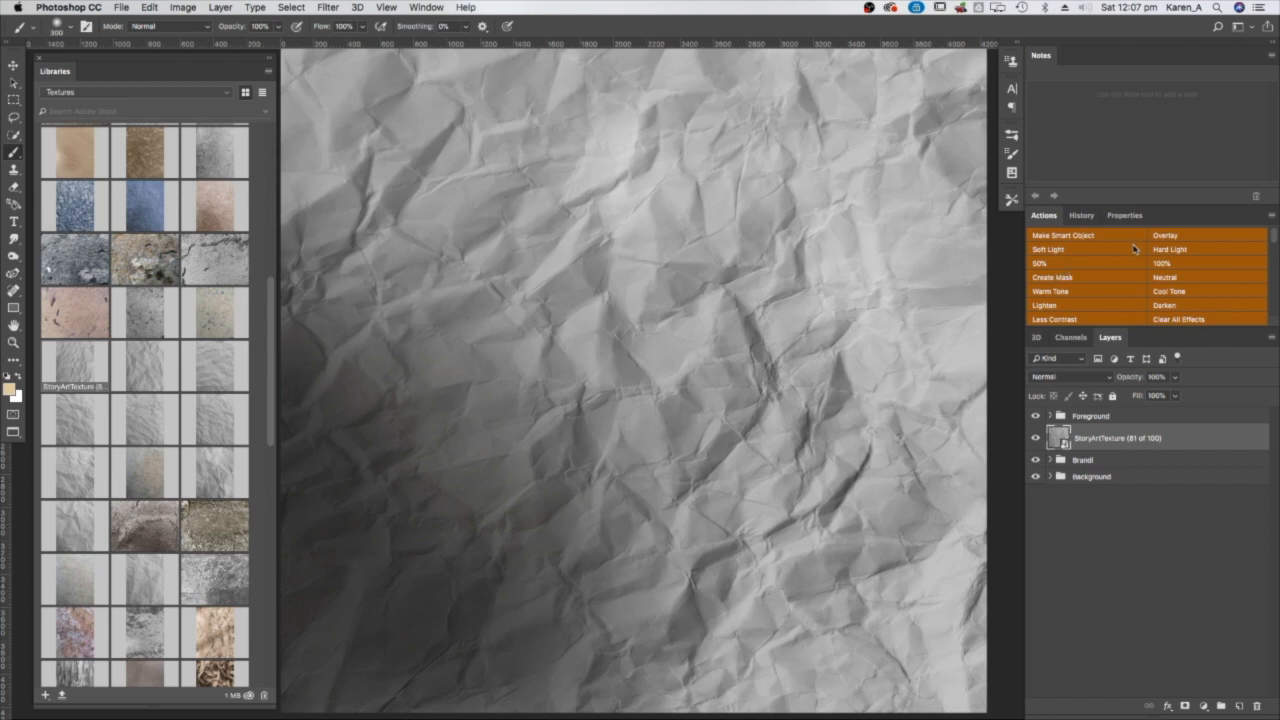
pyautogui.moveTo(1163, 243)
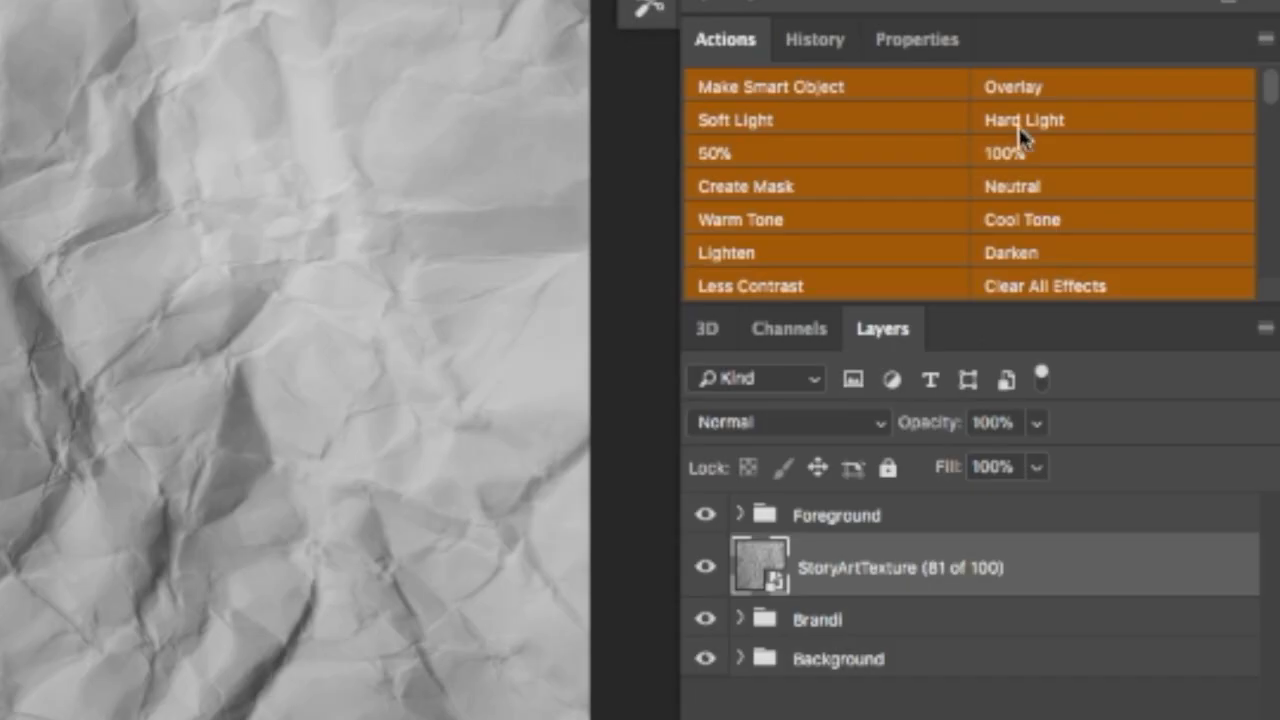
pyautogui.click(1013, 86)
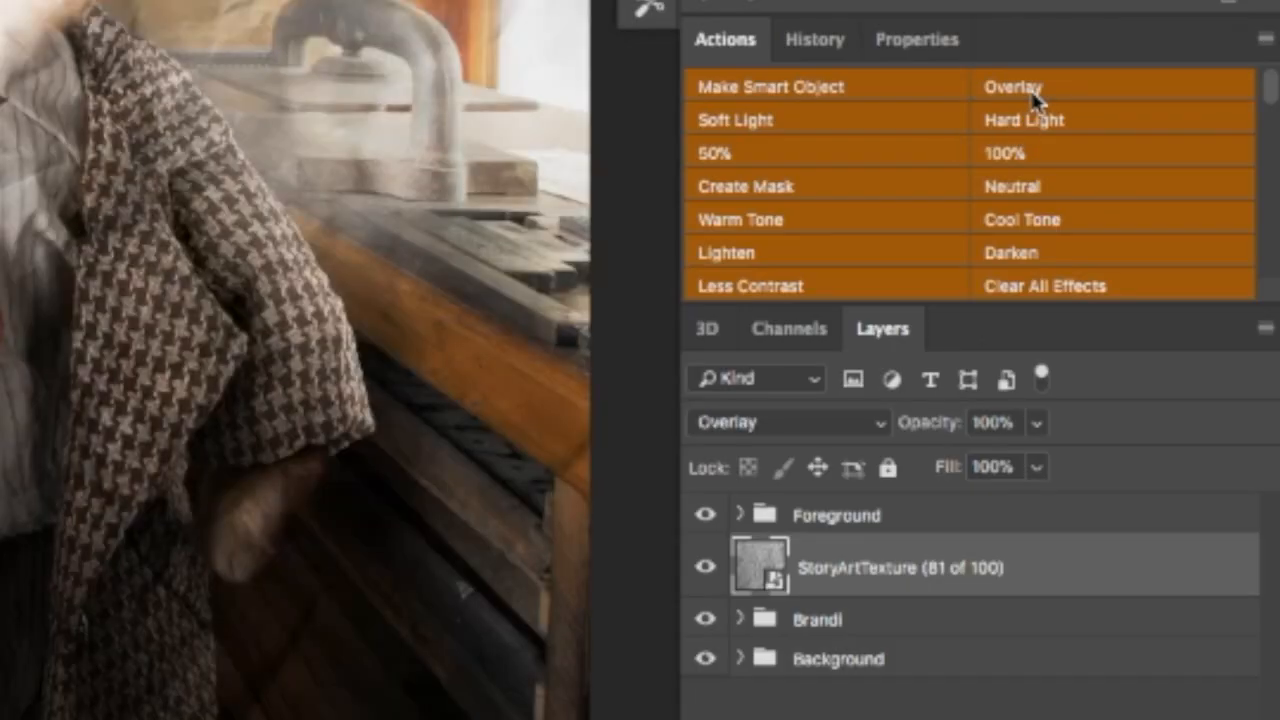
pyautogui.moveTo(900, 125)
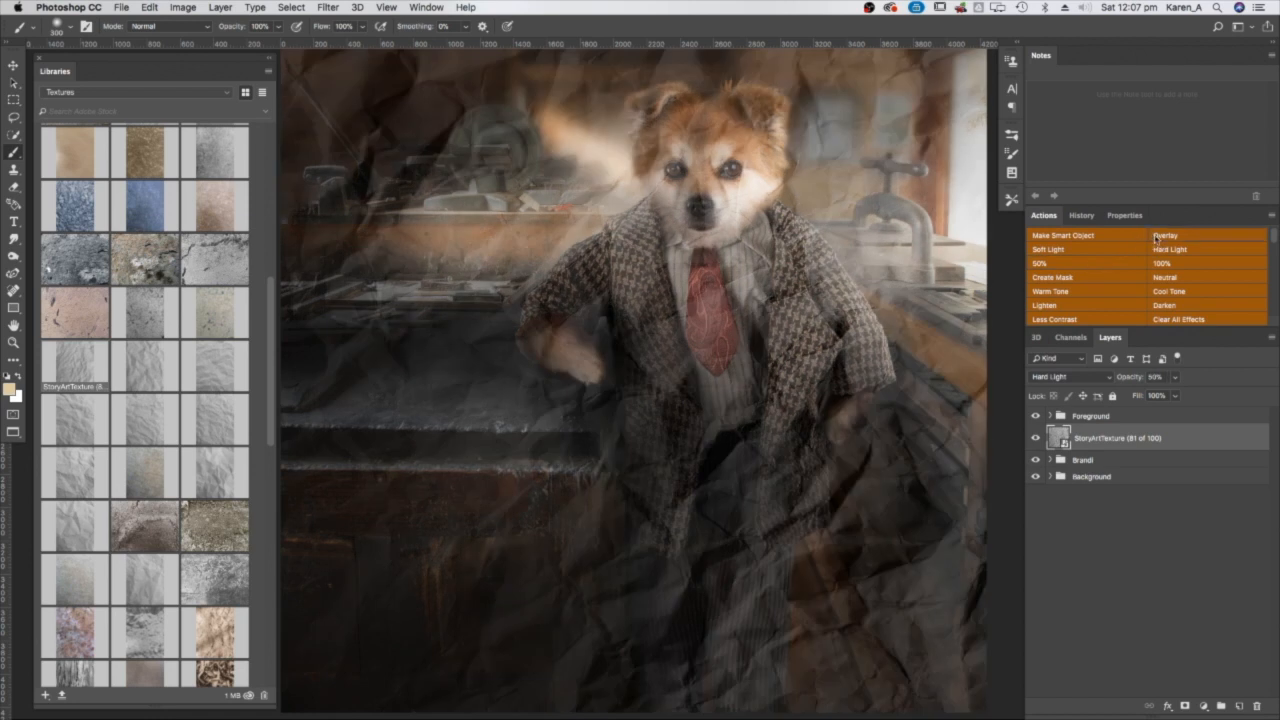
pyautogui.click(1165, 235)
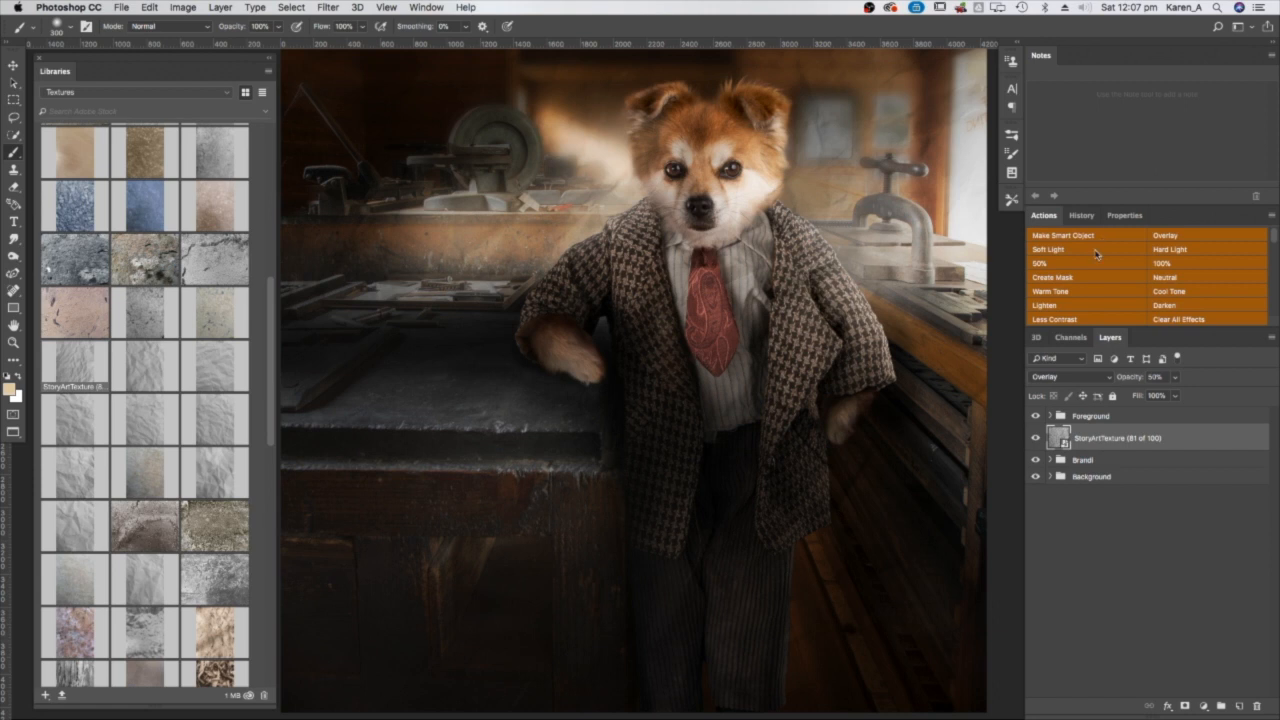
pyautogui.moveTo(1148, 262)
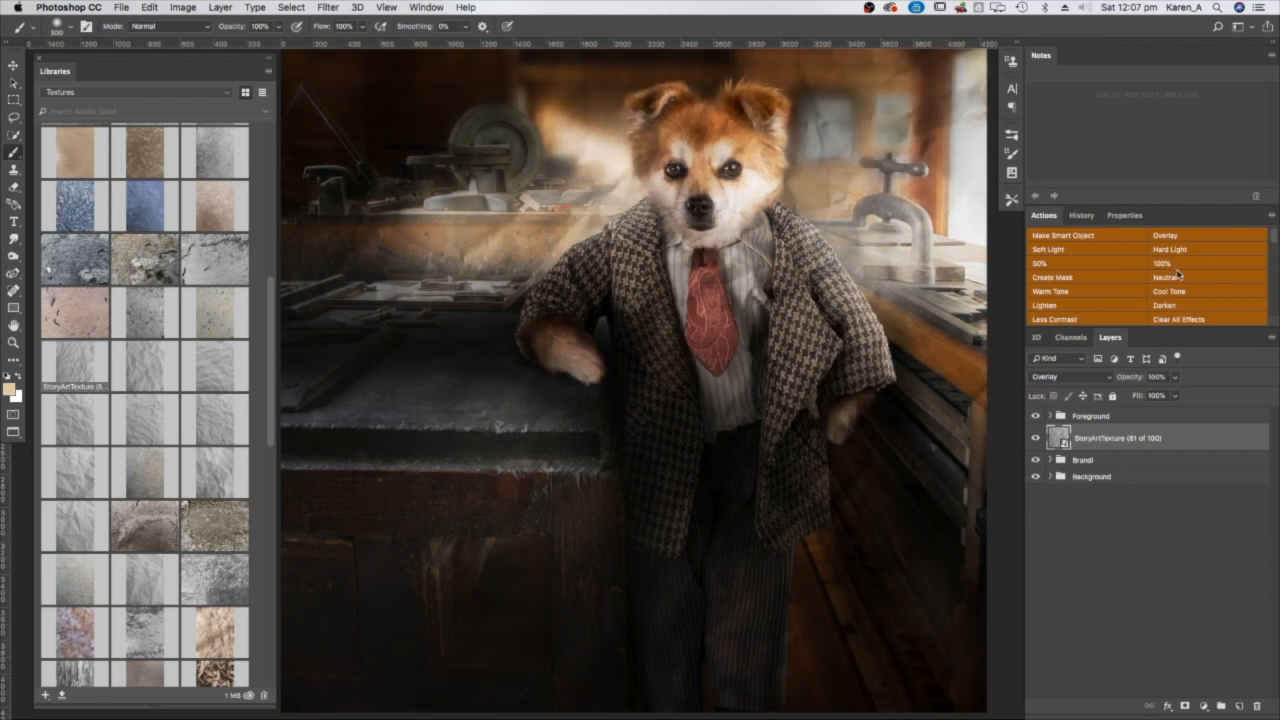
pyautogui.moveTo(1100, 296)
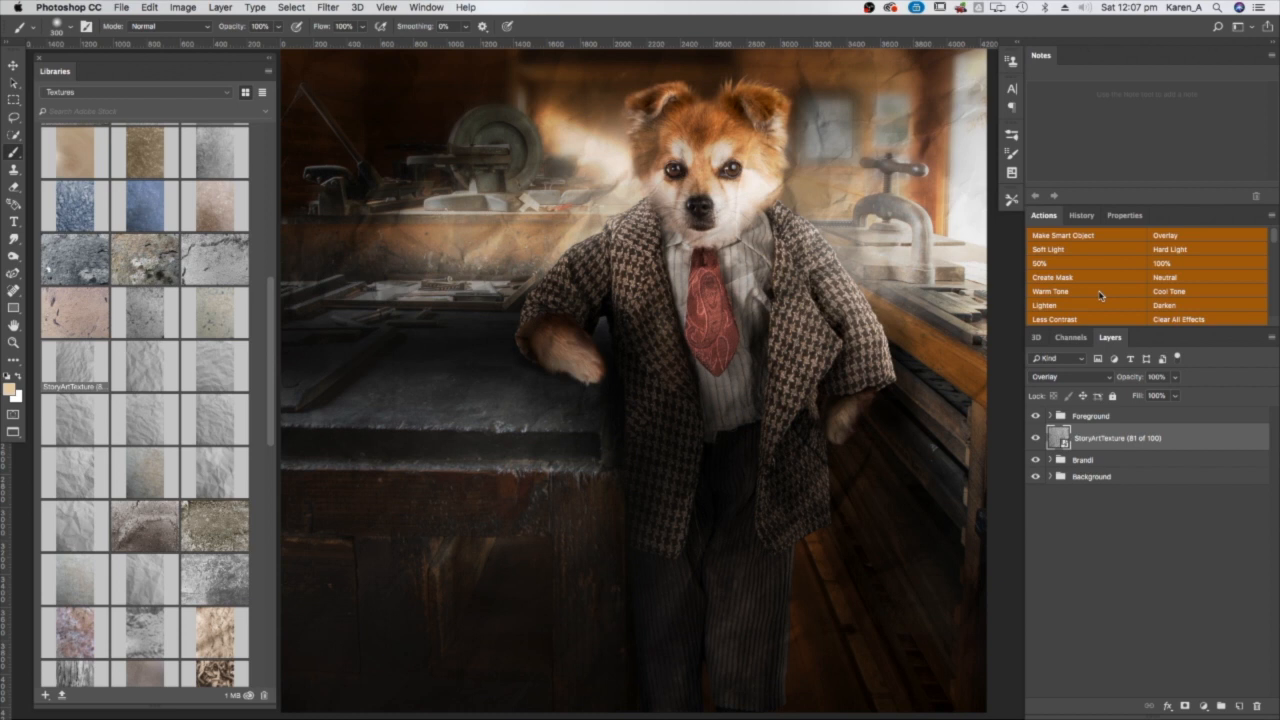
pyautogui.moveTo(1167, 291)
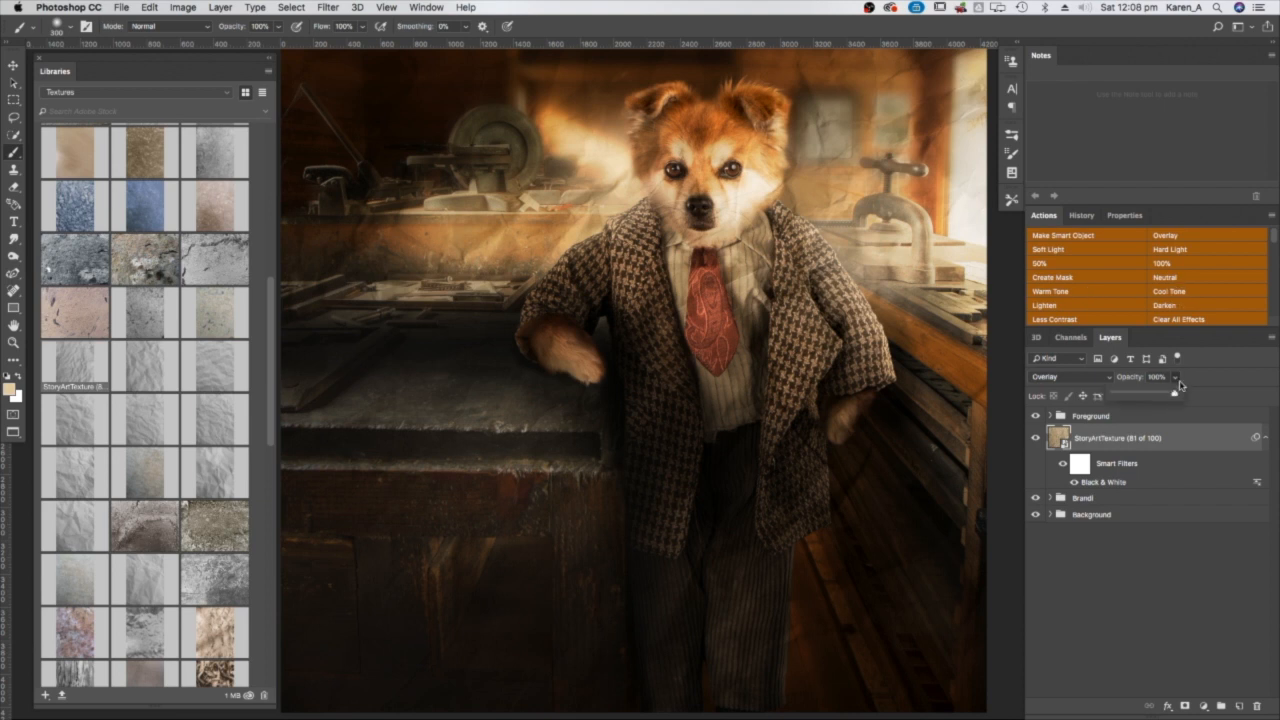
# - Drag the opacity slider to try a different opacity for the texture layer
pyautogui.moveTo(1172, 392); pyautogui.dragTo(1135, 392)
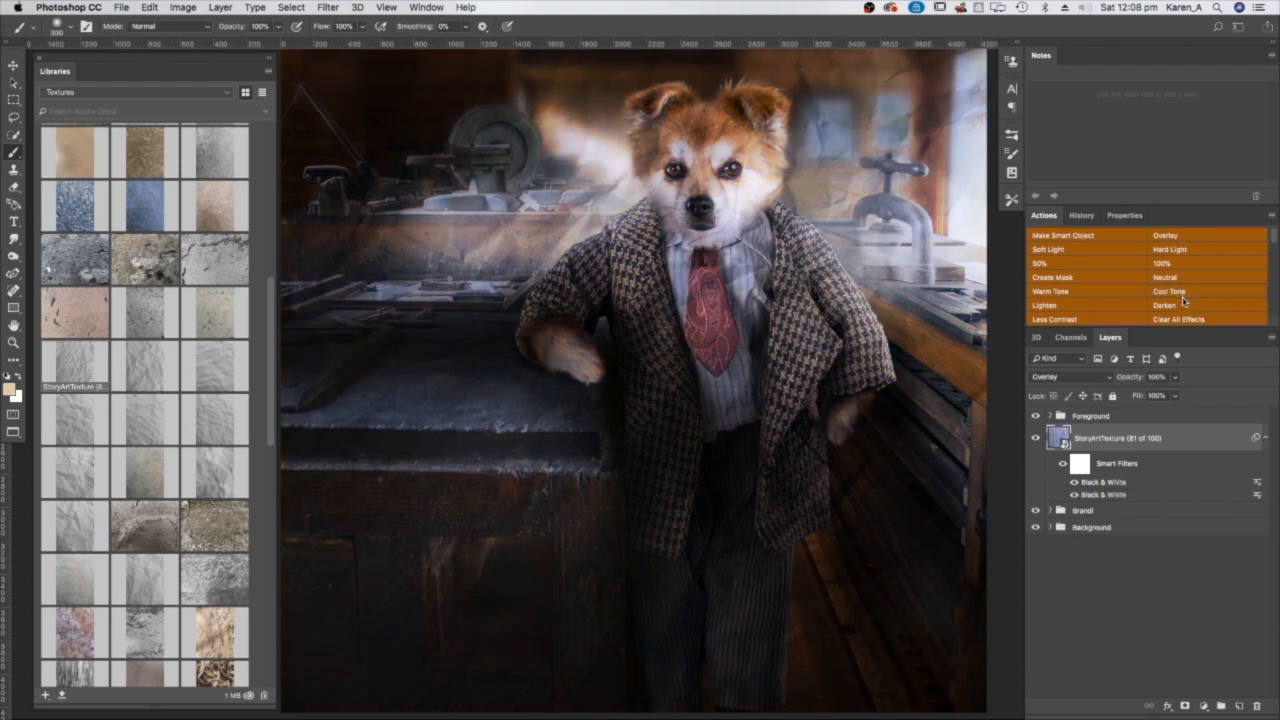
pyautogui.moveTo(1181, 291)
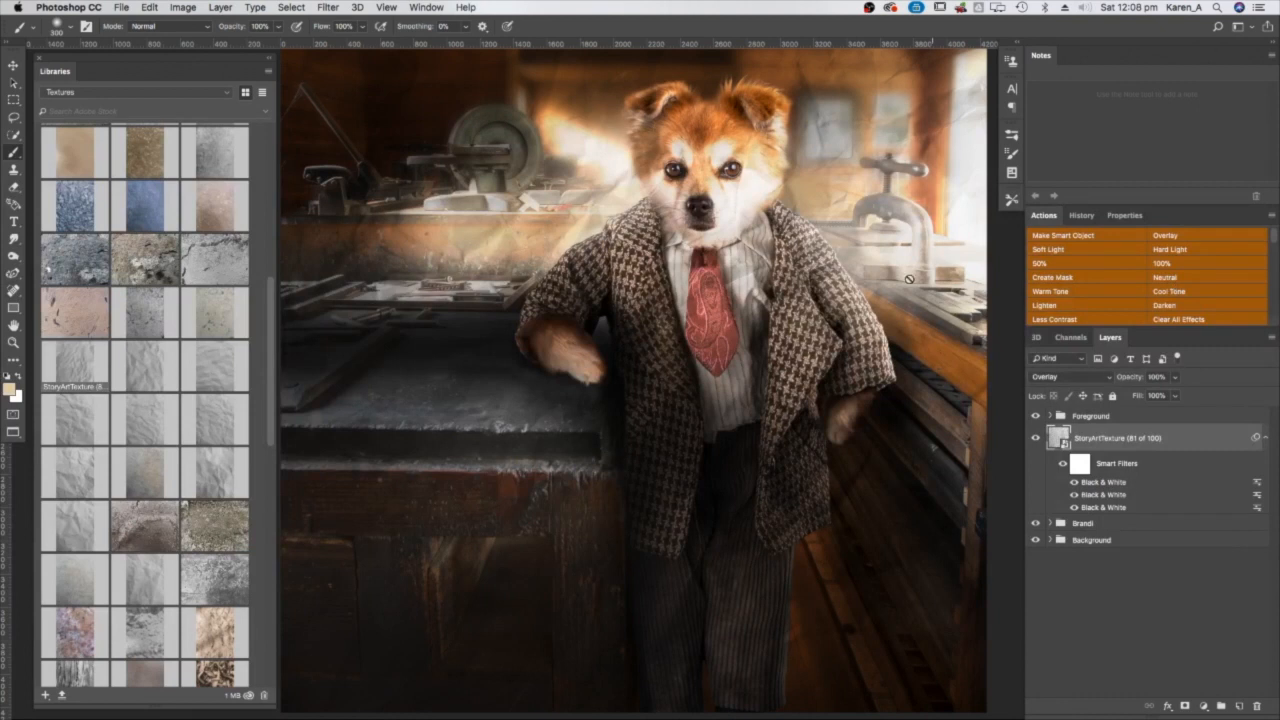
pyautogui.moveTo(1063, 278)
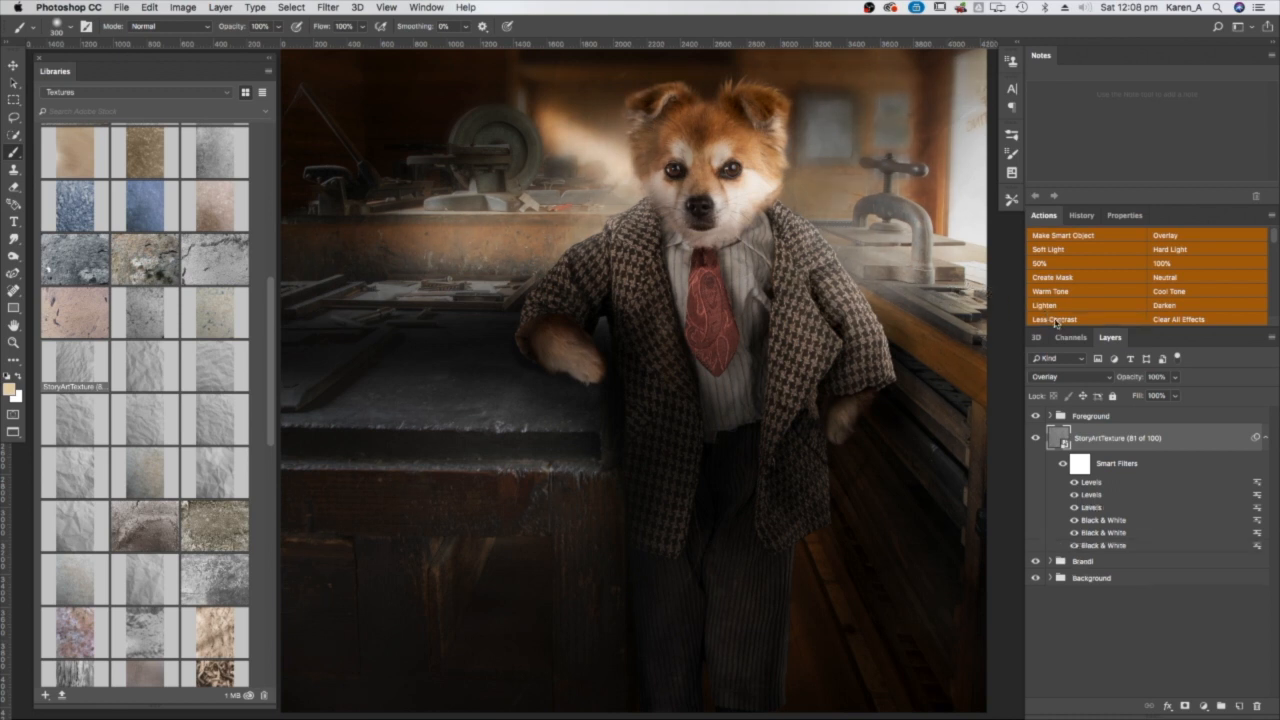
pyautogui.moveTo(1030, 296)
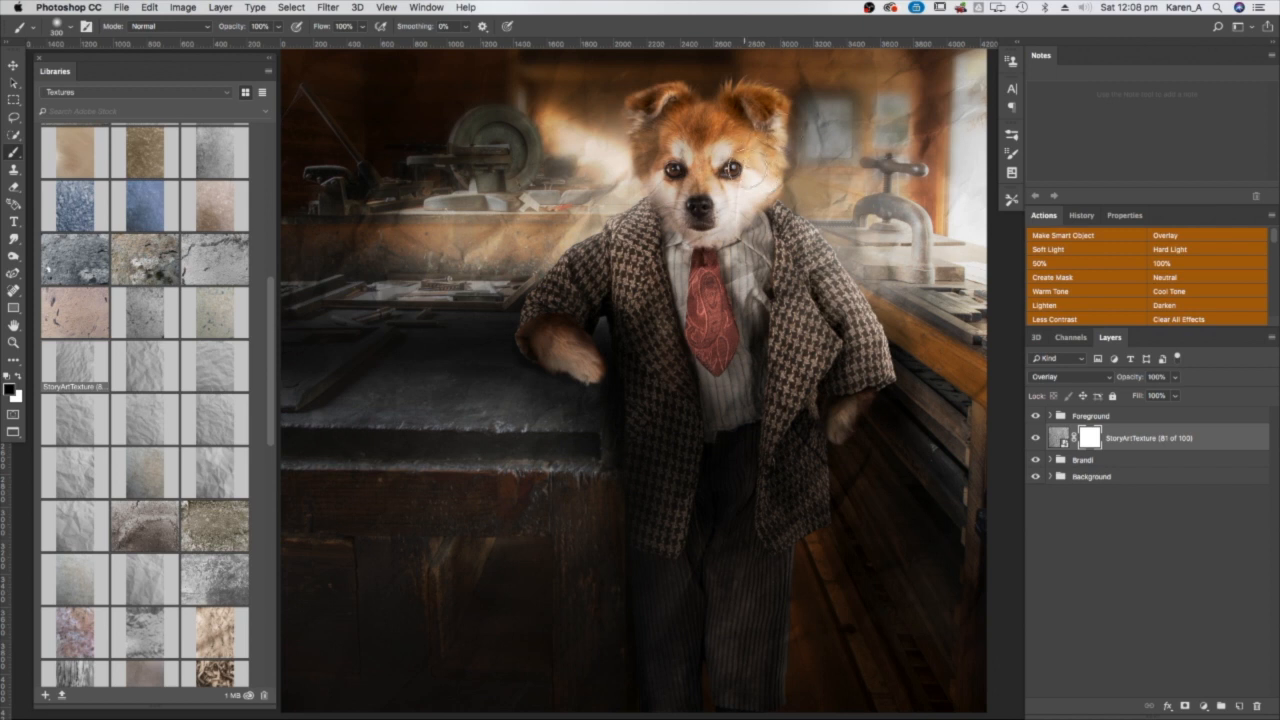
pyautogui.moveTo(705, 175)
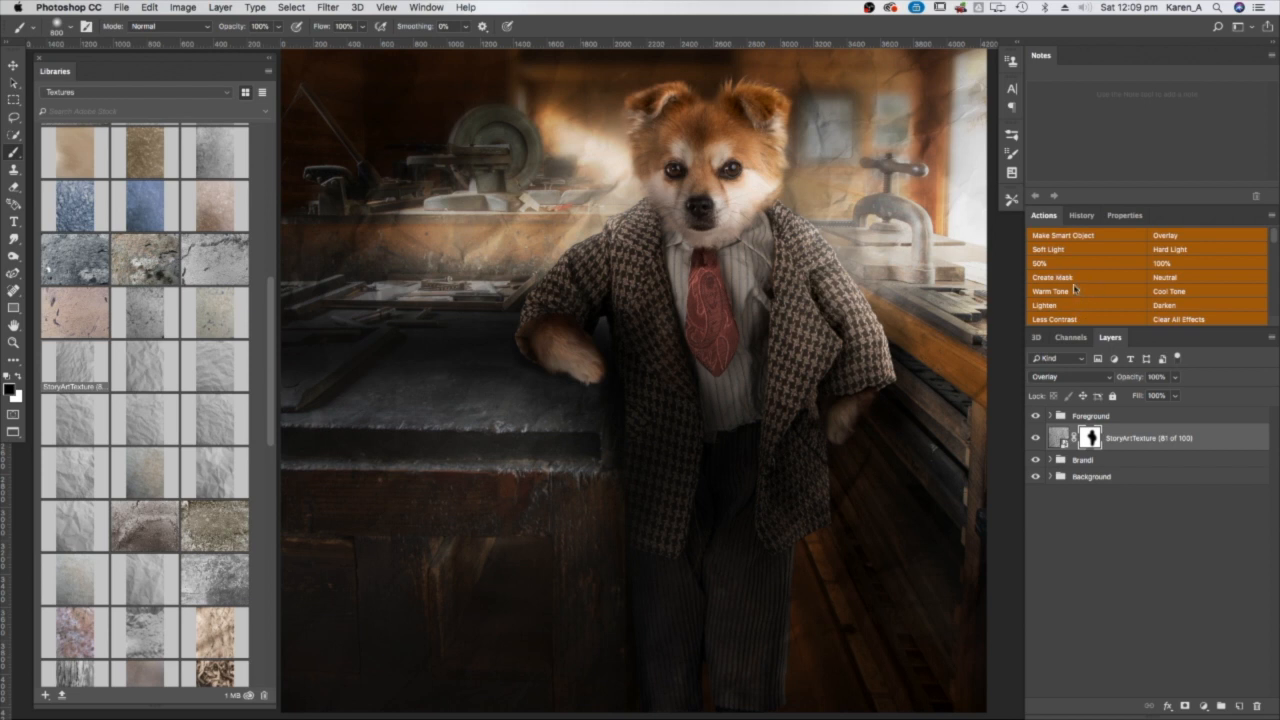
# - Toggle the eye icon on a texture layer in the Layers panel
pyautogui.click(1036, 437)
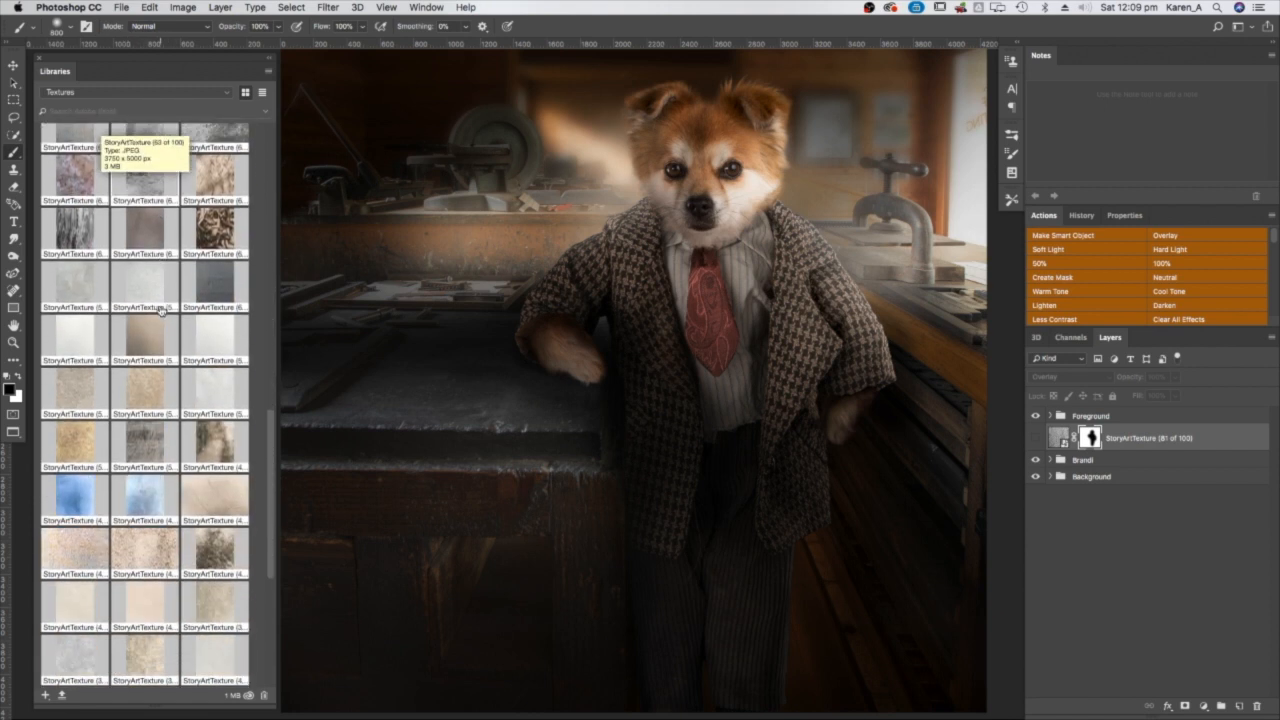
# - Hide, show, then hide the orange texture layer again to compare the scene
pyautogui.scroll(-3)
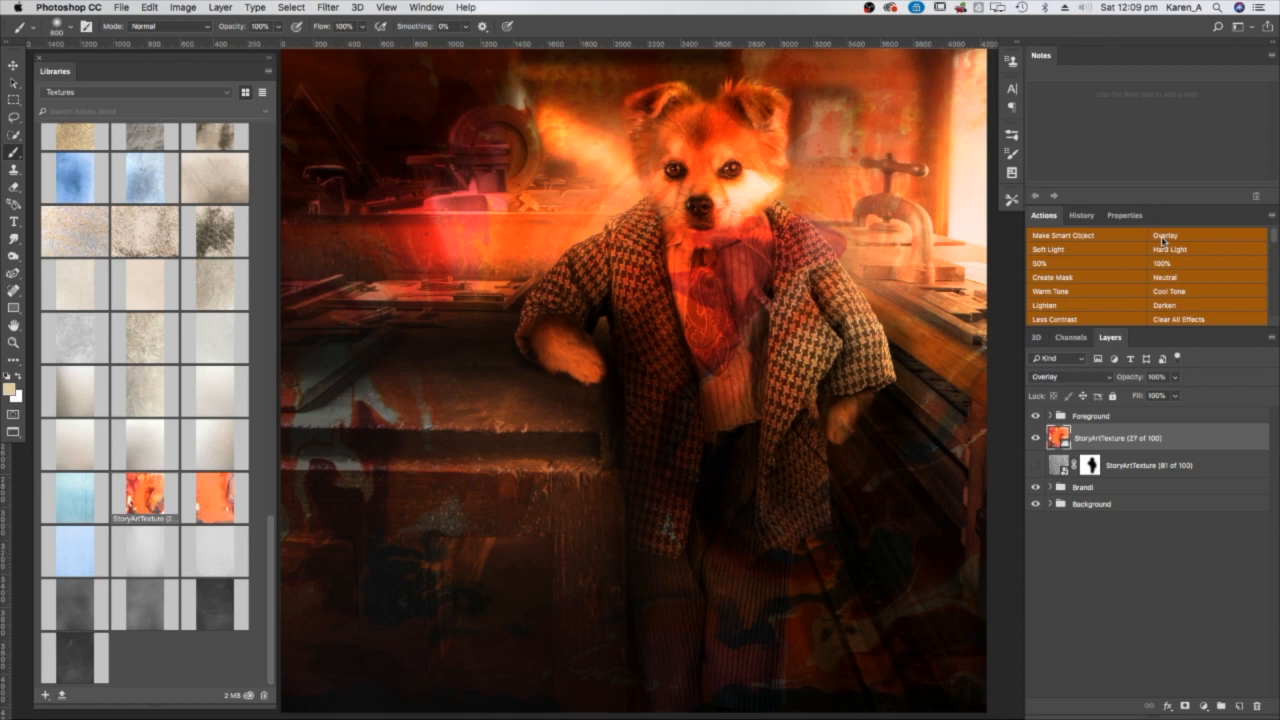
pyautogui.moveTo(1145, 238)
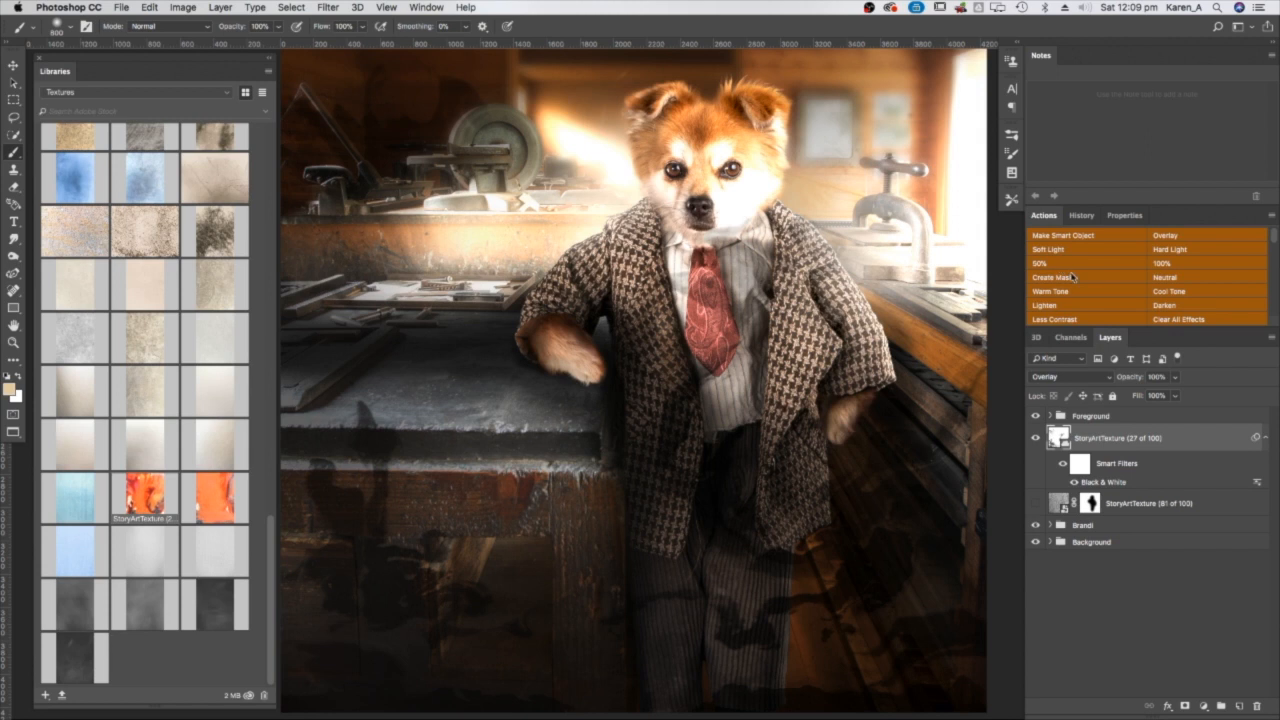
pyautogui.moveTo(1076, 307)
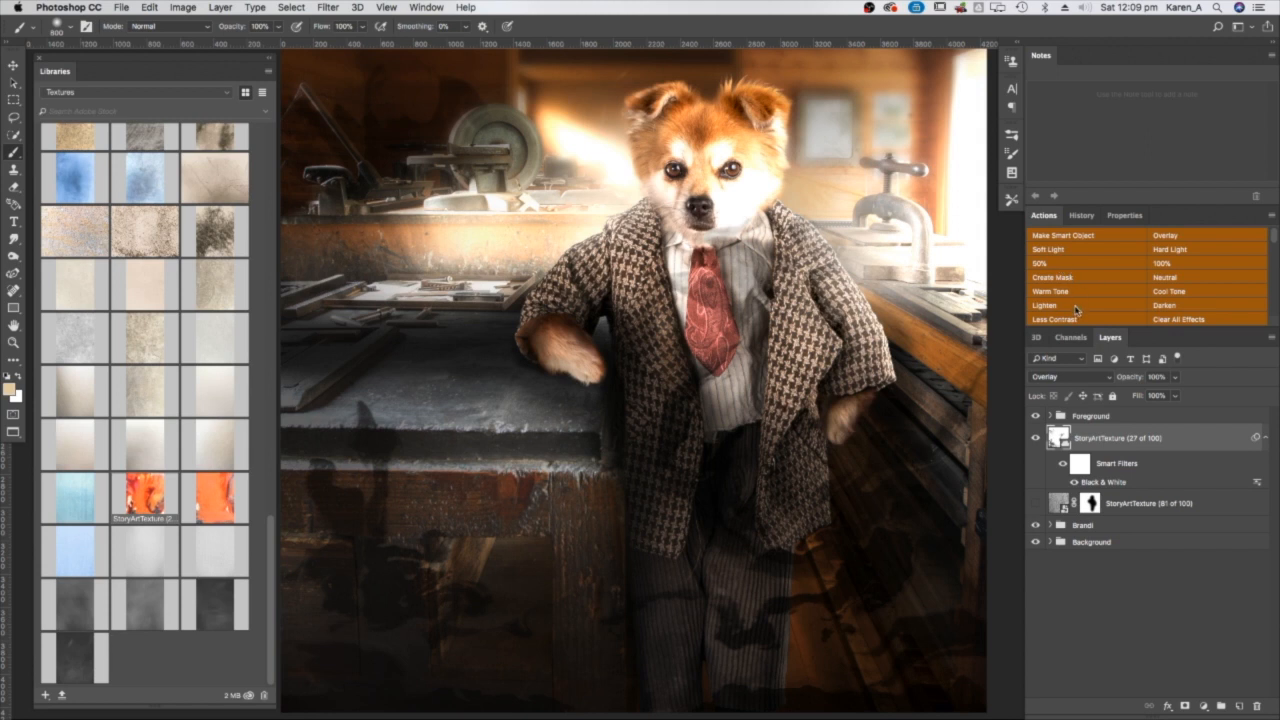
pyautogui.moveTo(1072, 307)
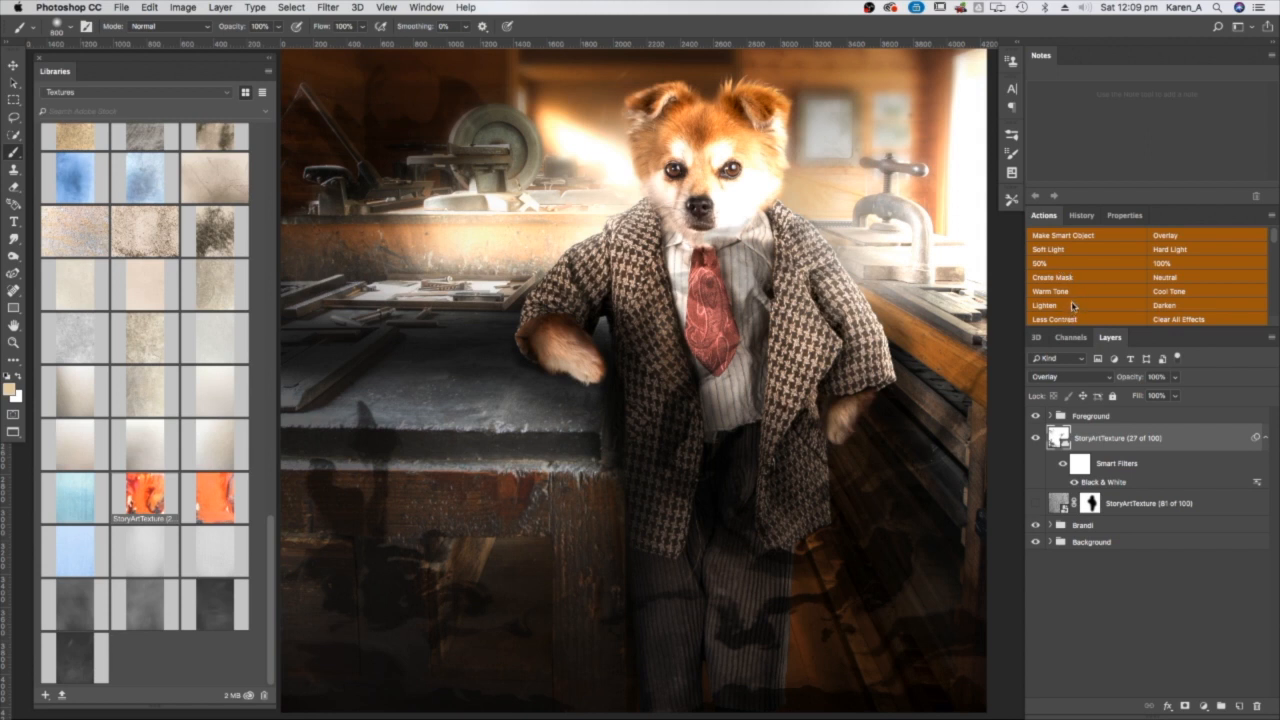
pyautogui.moveTo(1152, 310)
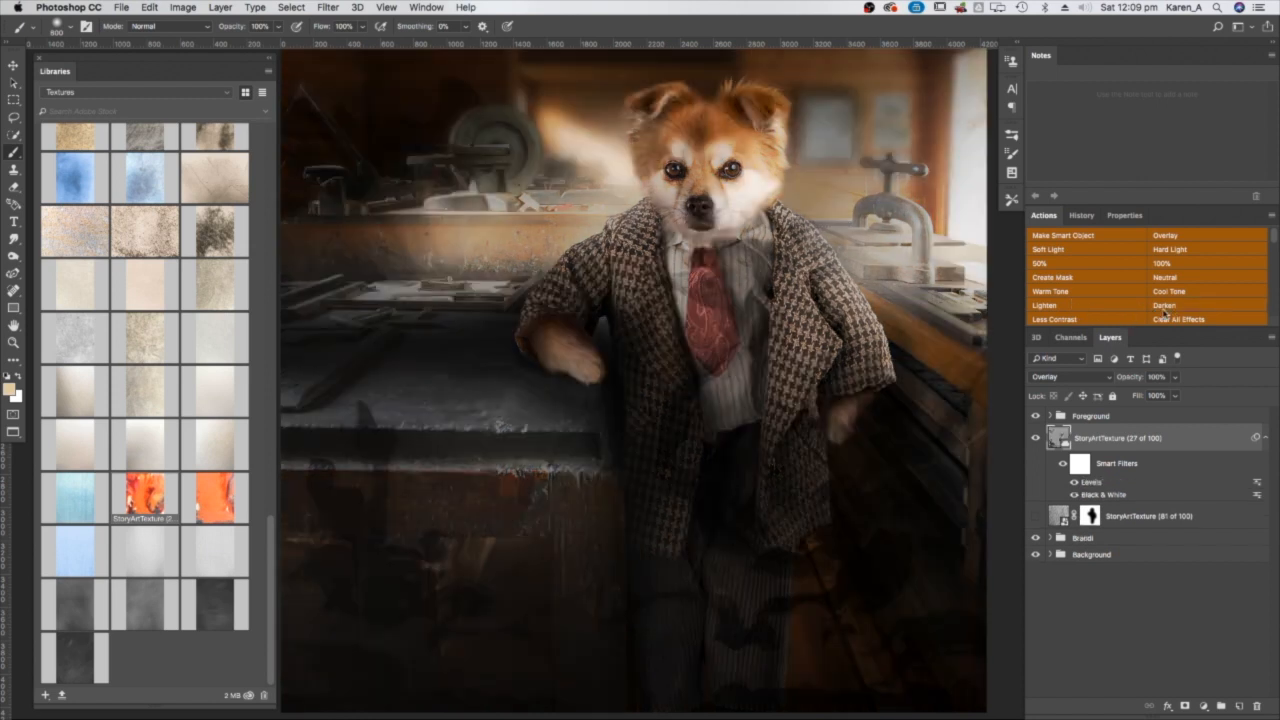
pyautogui.click(1036, 437)
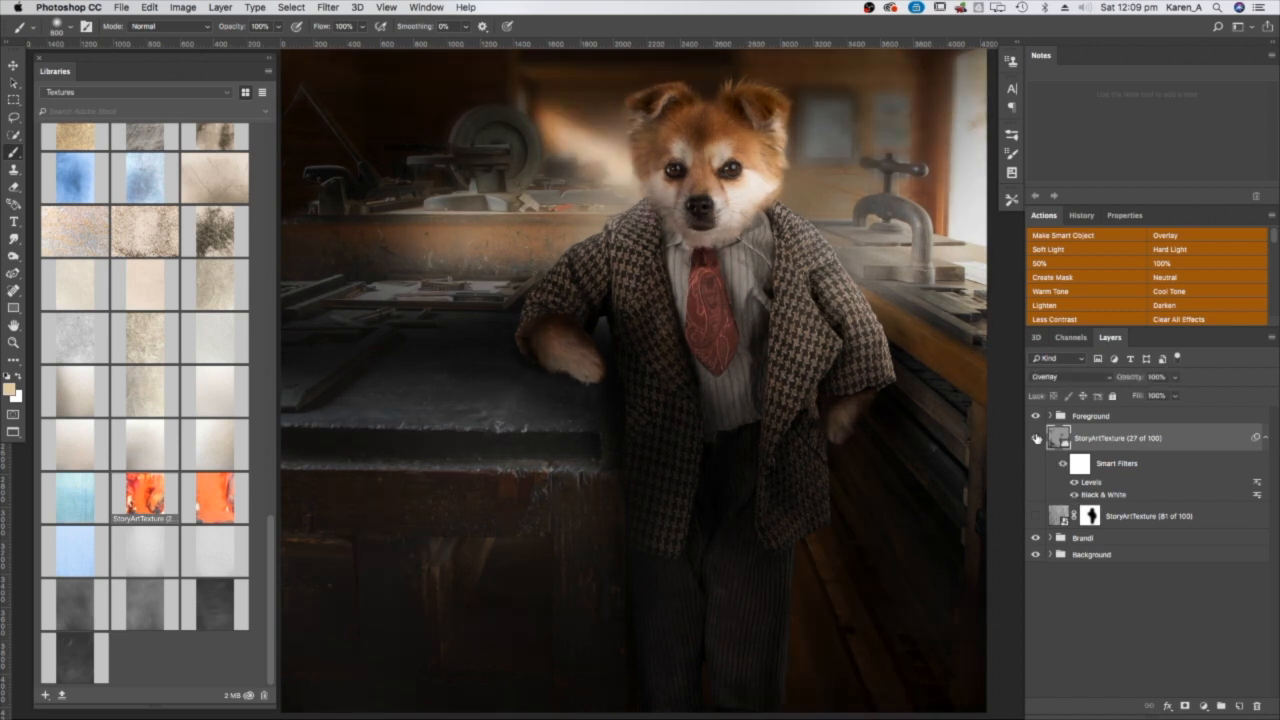
pyautogui.click(1036, 438)
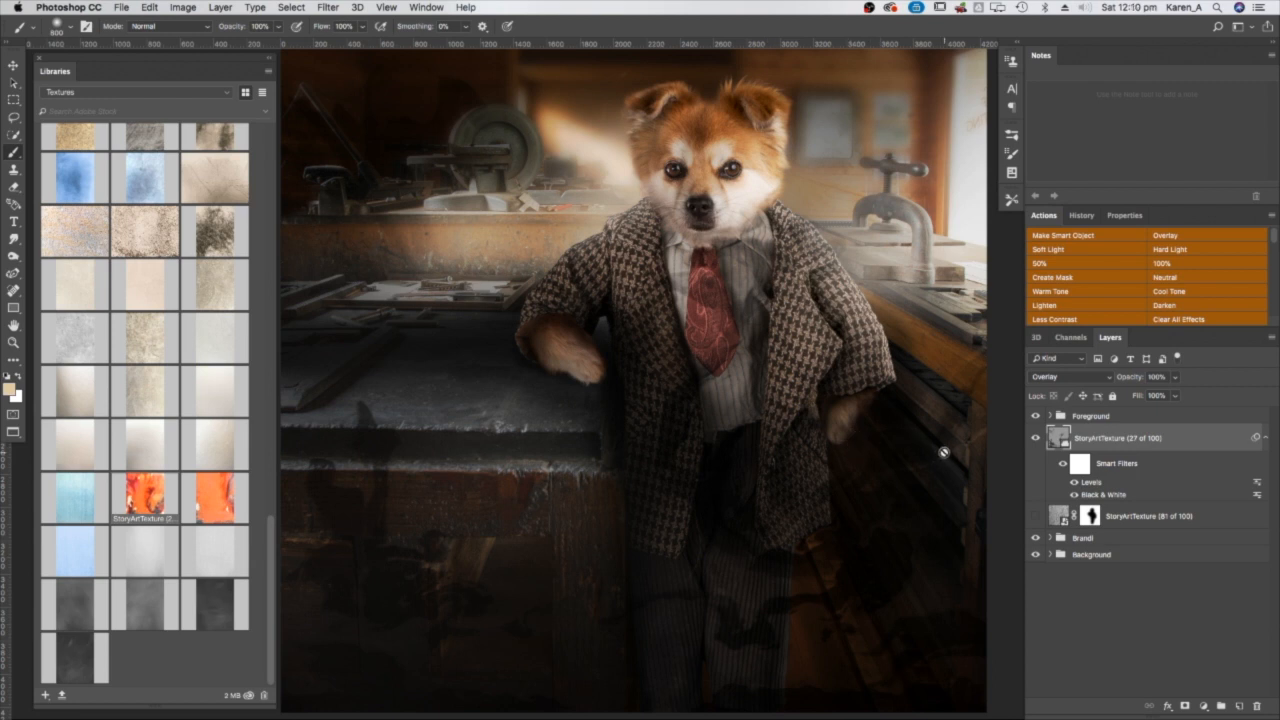
pyautogui.click(1036, 437)
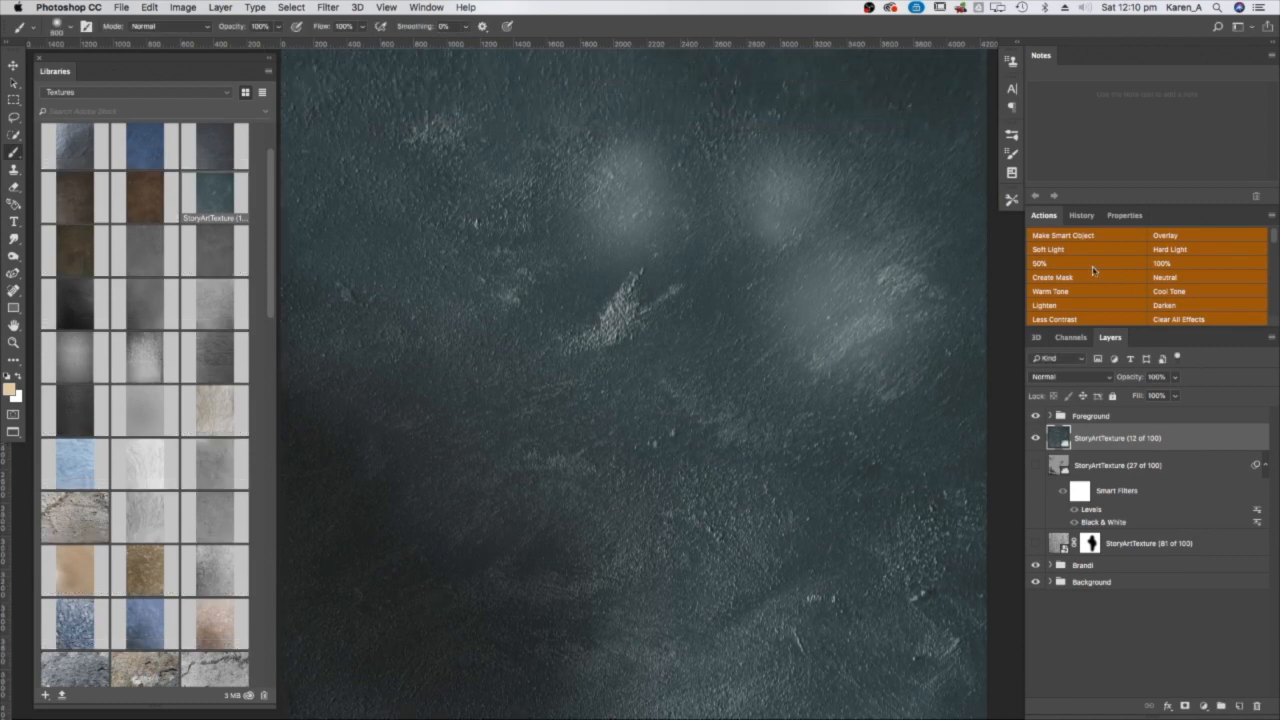
# - Blend the new slate texture layer (texture 12) in Overlay mode
pyautogui.click(1166, 235)
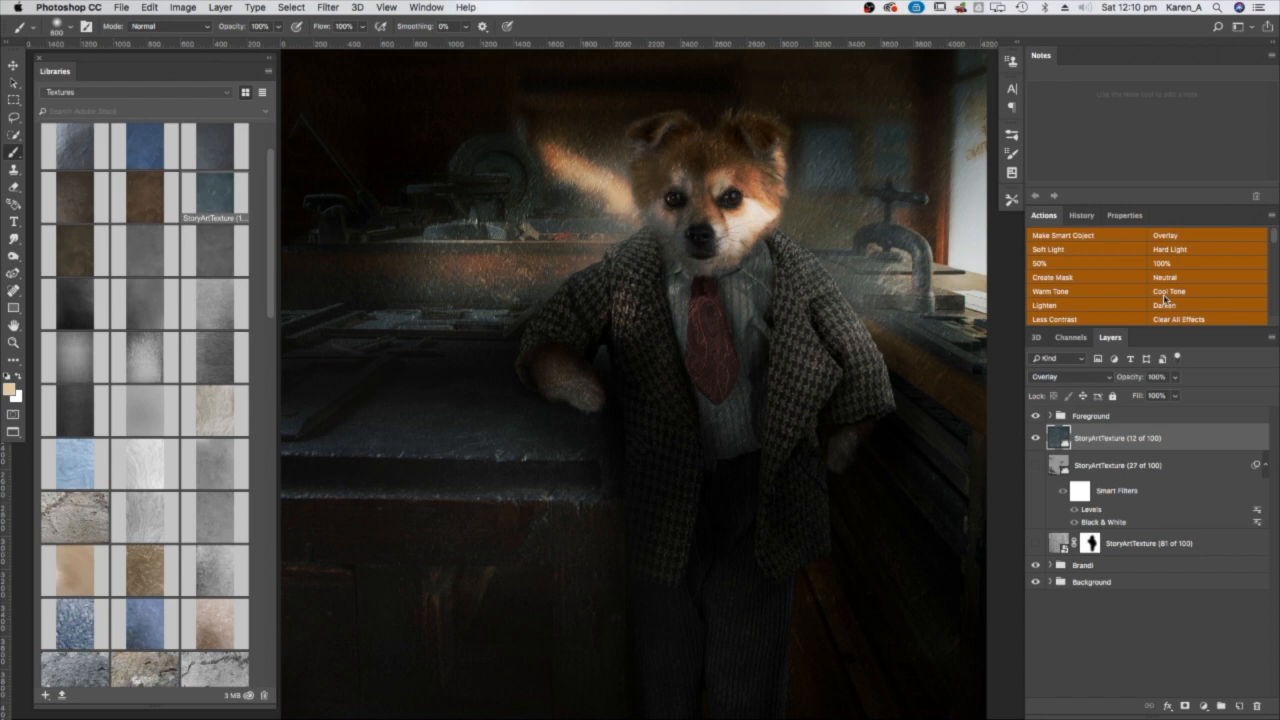
pyautogui.moveTo(1105, 308)
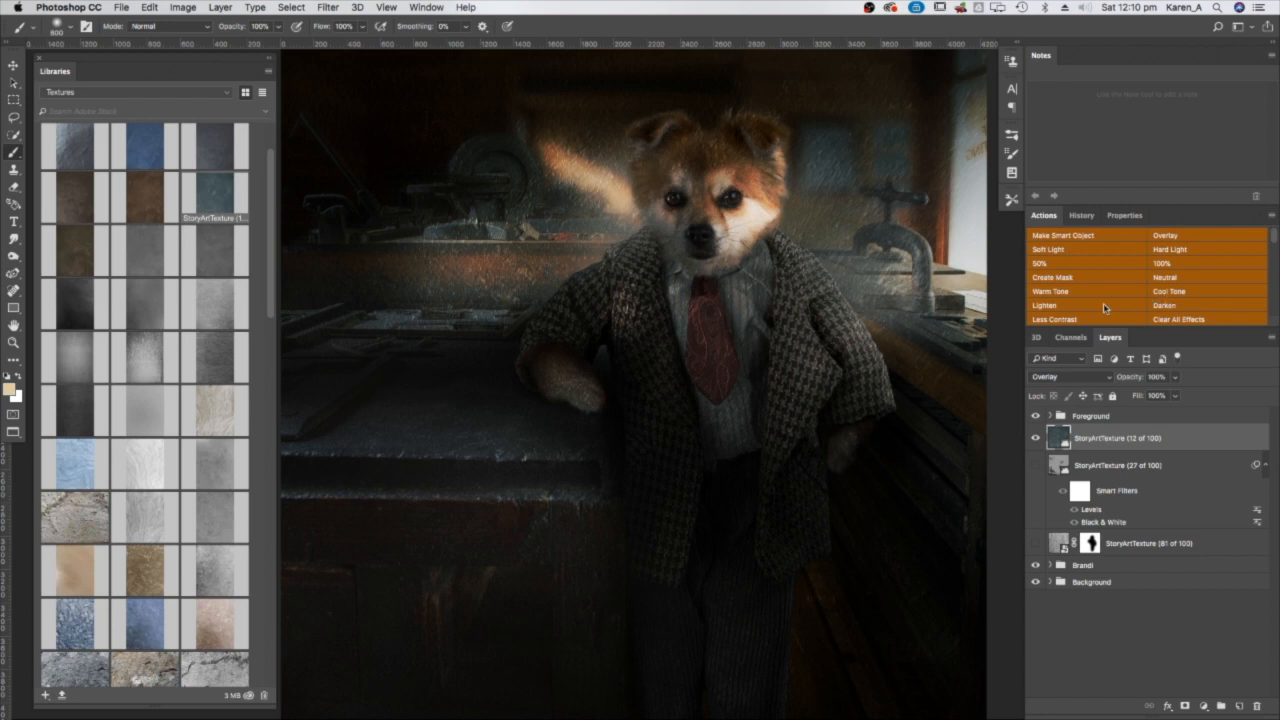
pyautogui.moveTo(1095, 320)
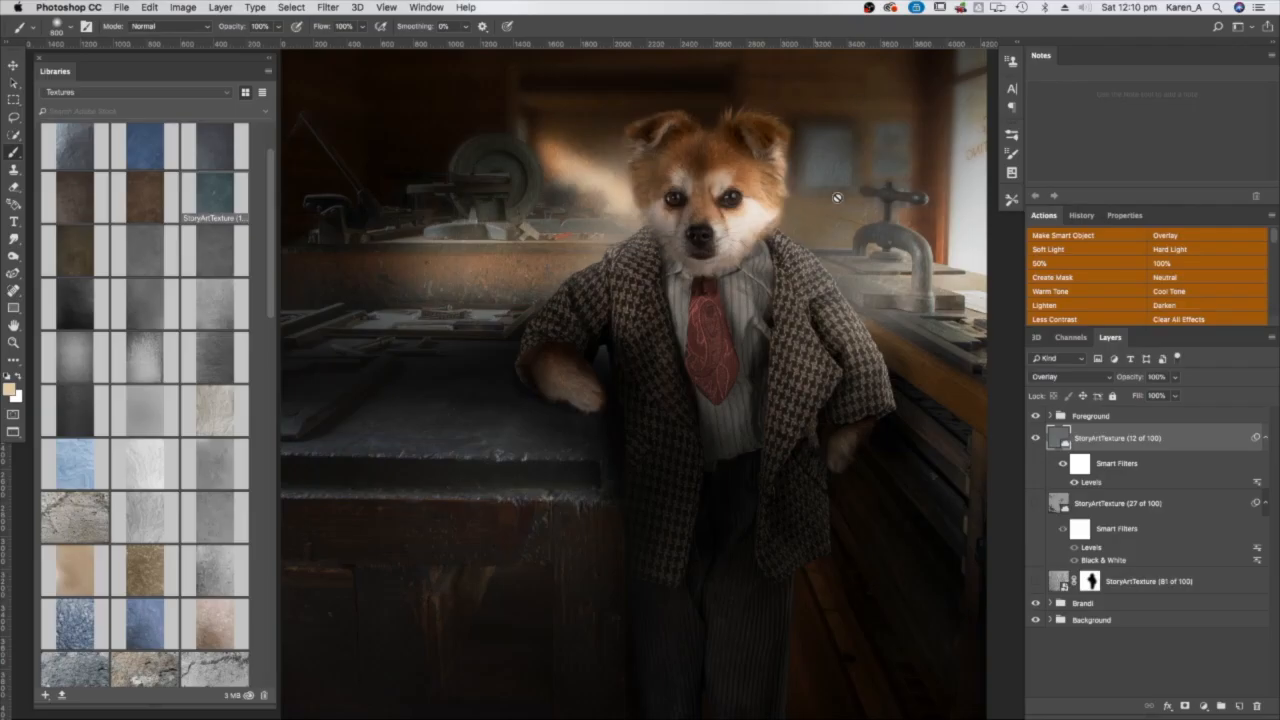
pyautogui.moveTo(1105, 327)
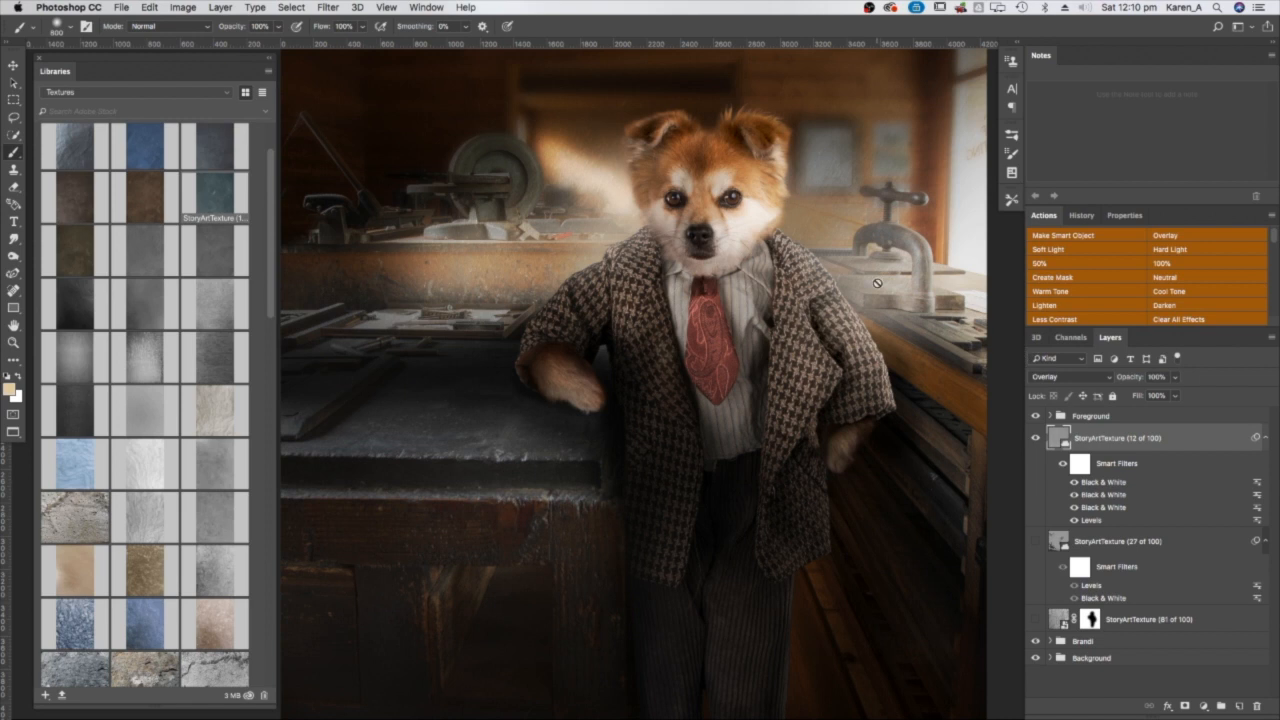
pyautogui.moveTo(1060, 381)
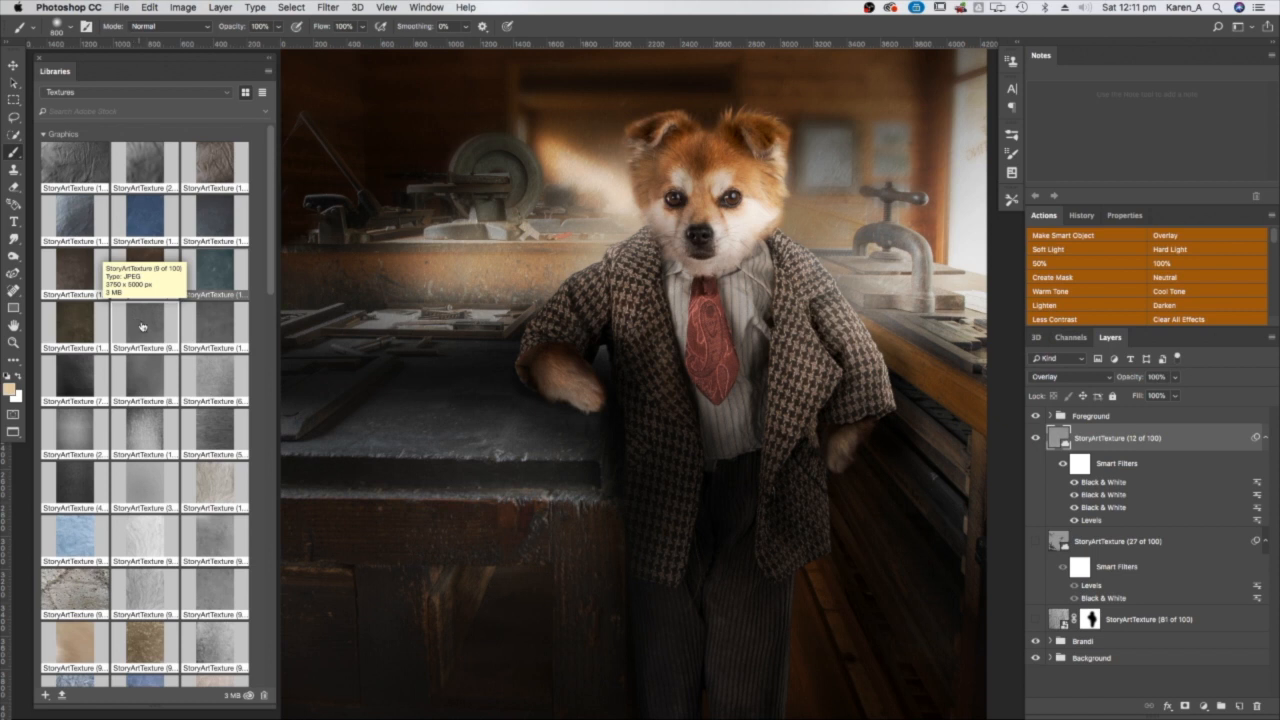
pyautogui.moveTo(184, 318)
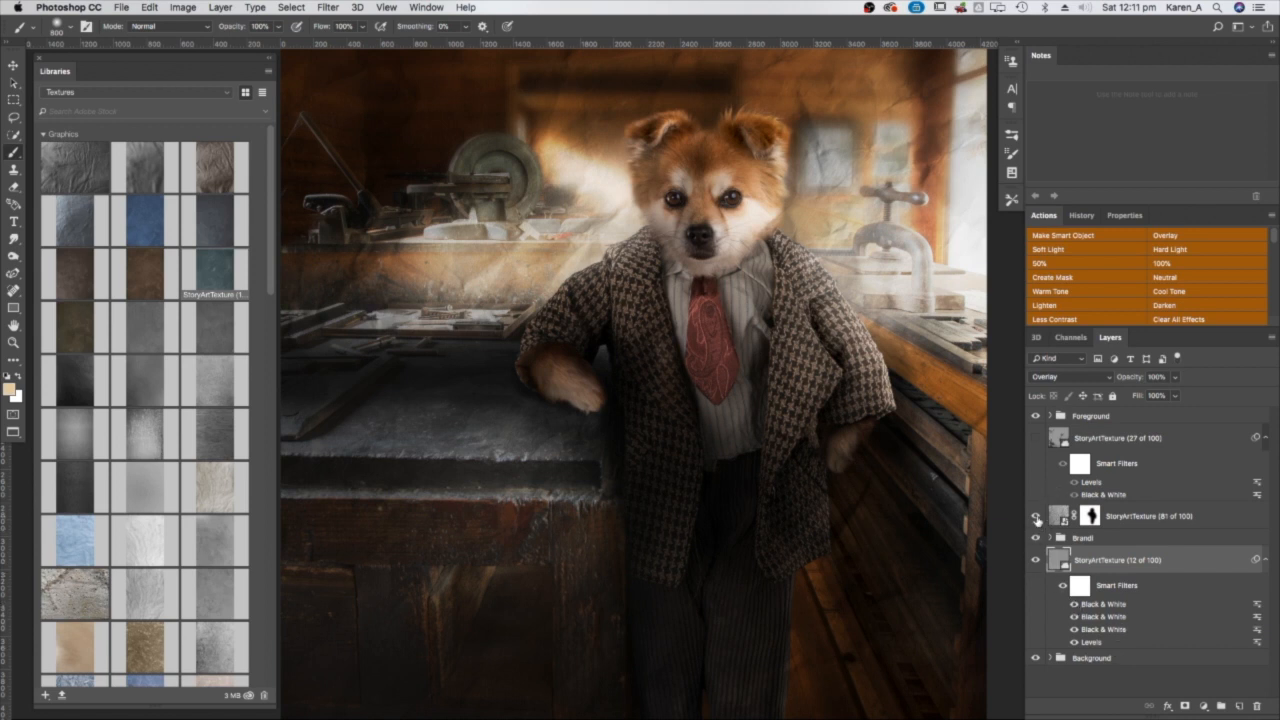
# - Toggle visibility of the masked first texture and the lowest texture to compare the composite
pyautogui.click(1036, 516)
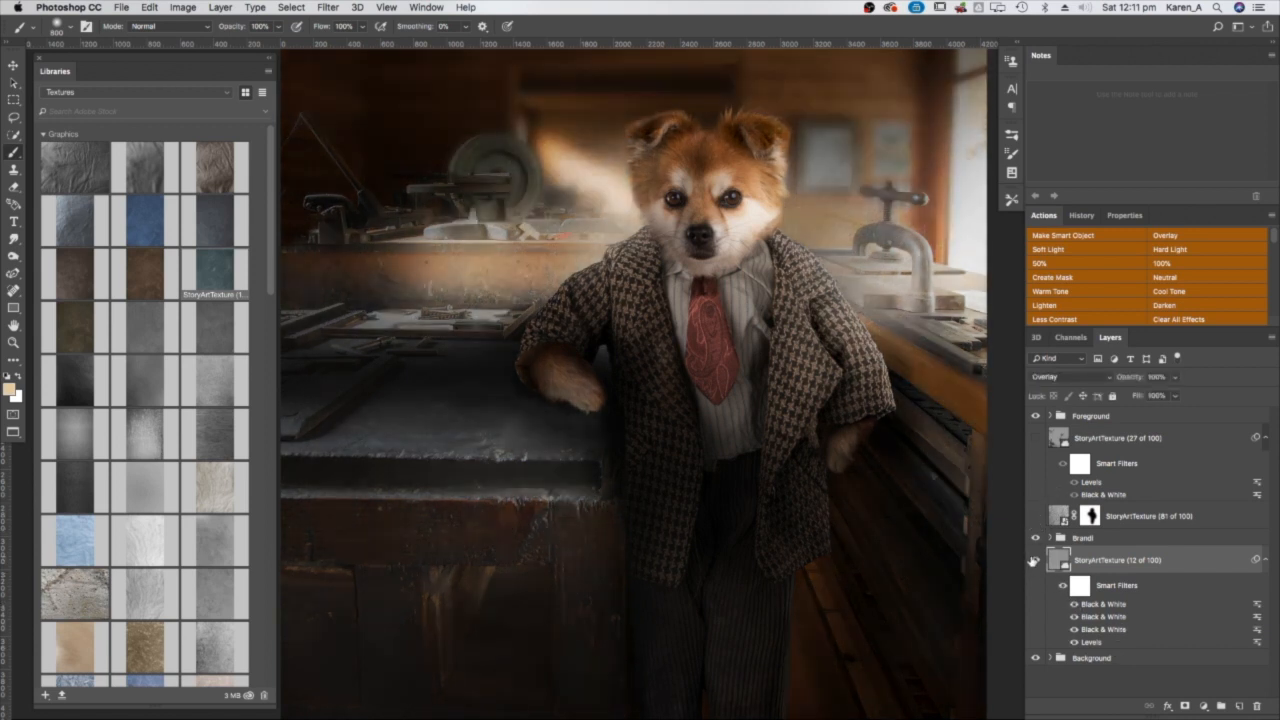
pyautogui.click(1036, 560)
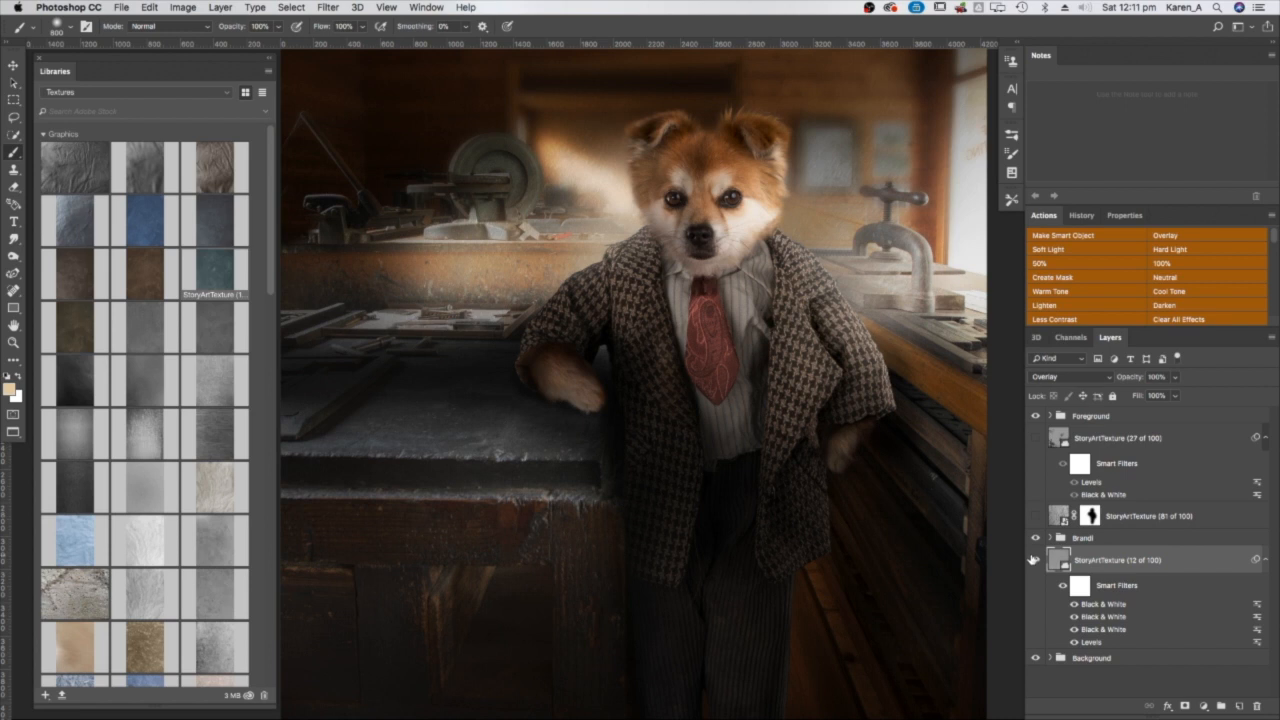
pyautogui.moveTo(1032, 559)
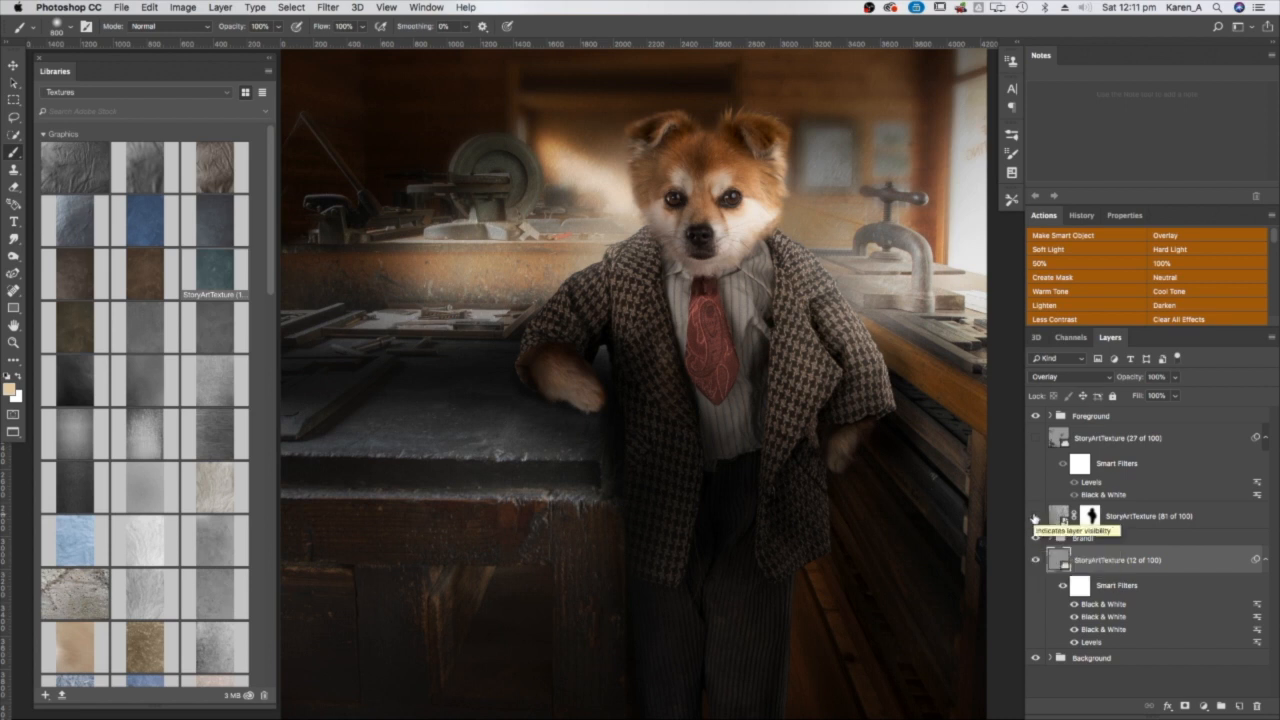
pyautogui.click(1036, 516)
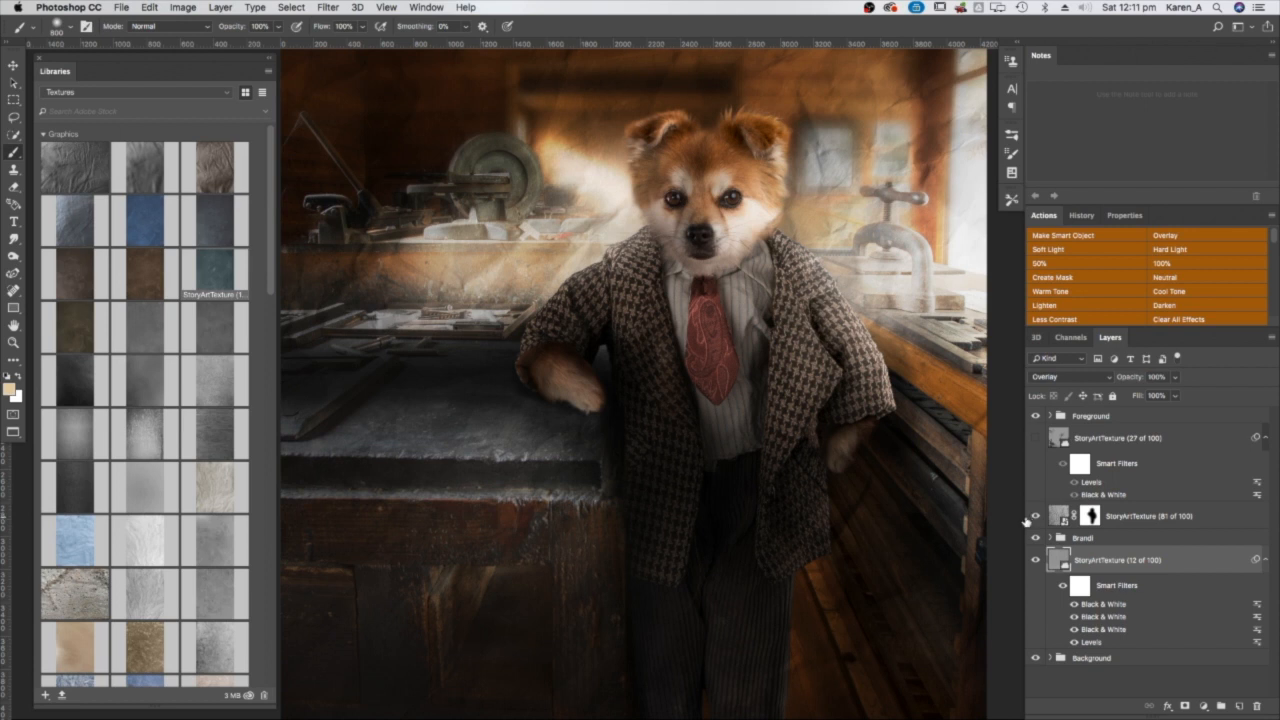
pyautogui.click(1036, 516)
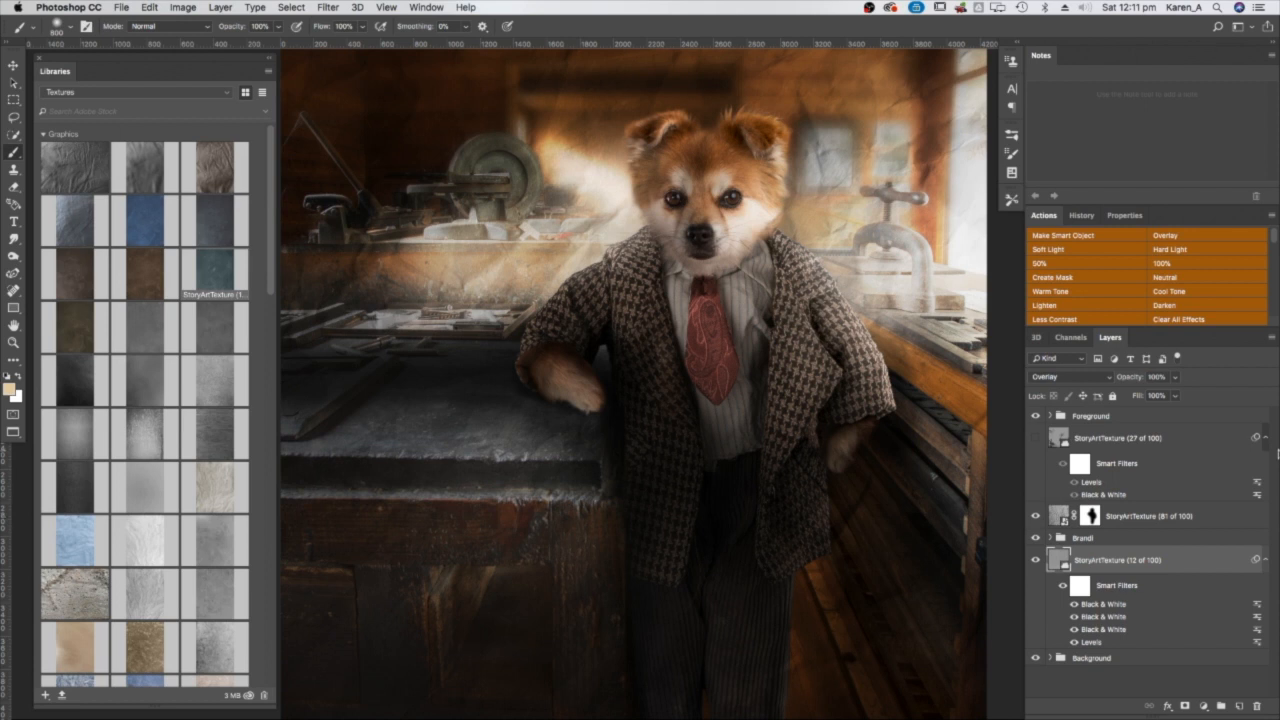